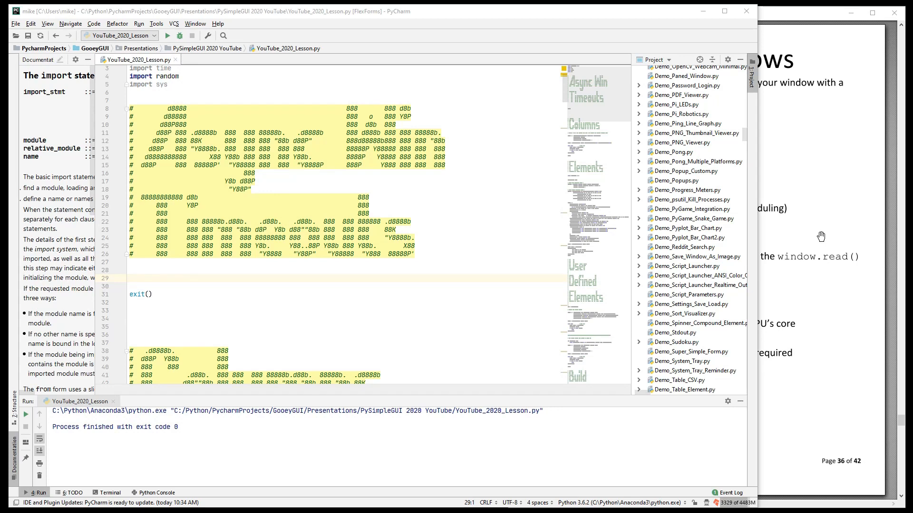
mouse_move(165, 283)
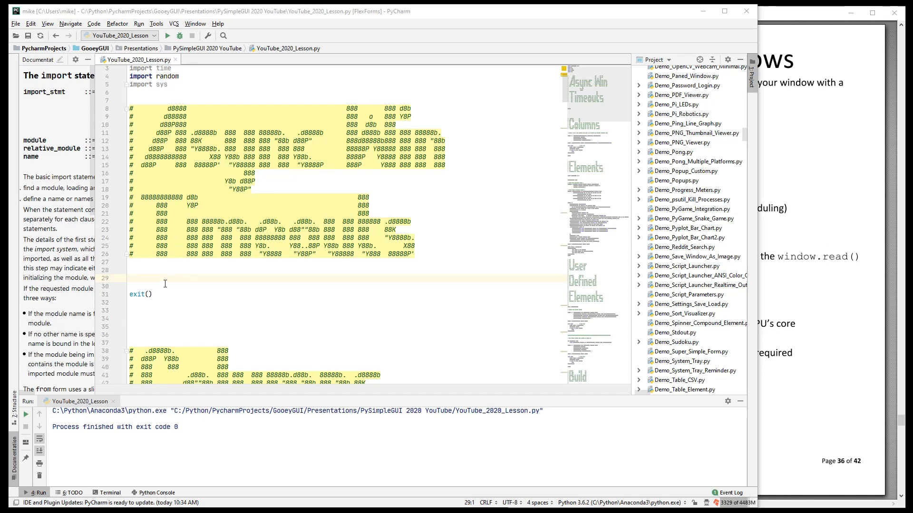
Add an `import PySimpleGUI as sg` line just above exit().
text(import PySimpleGUI as sg)
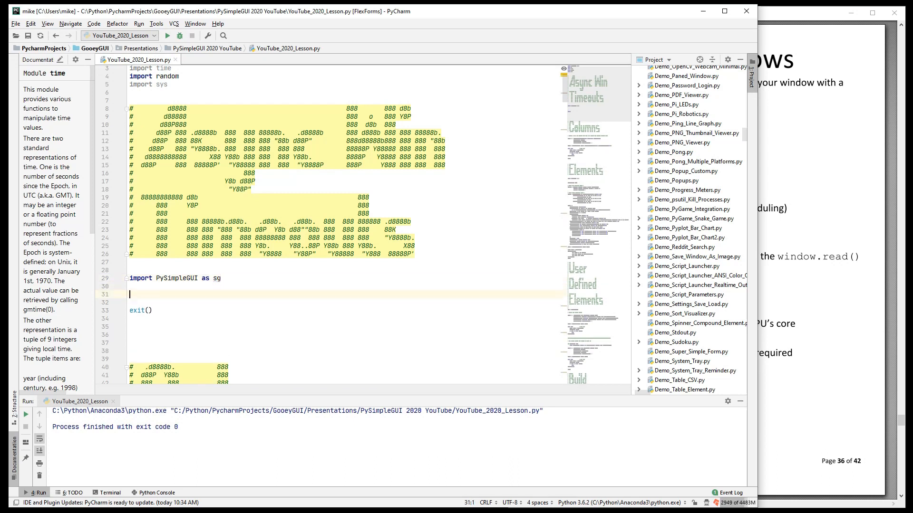
Start the `layout` list with a 'Timer' text row and open a second row.
text(layout =)
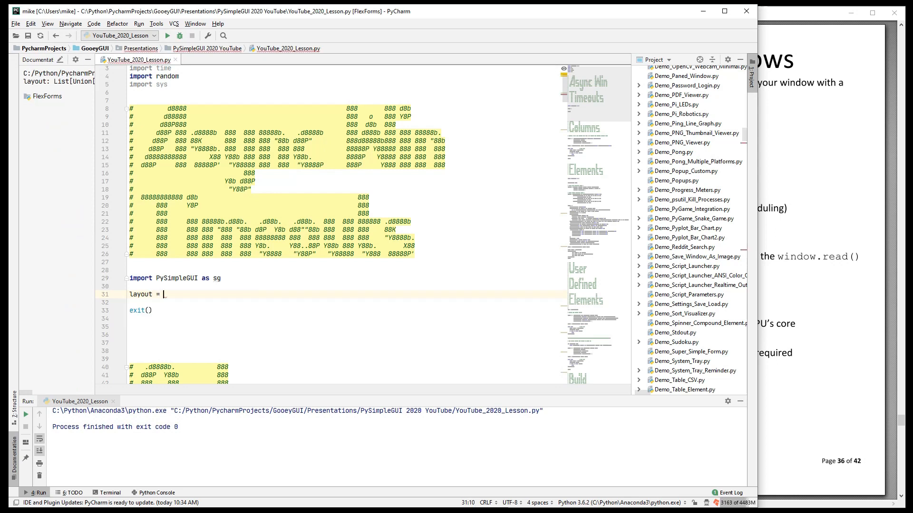
text([[]])
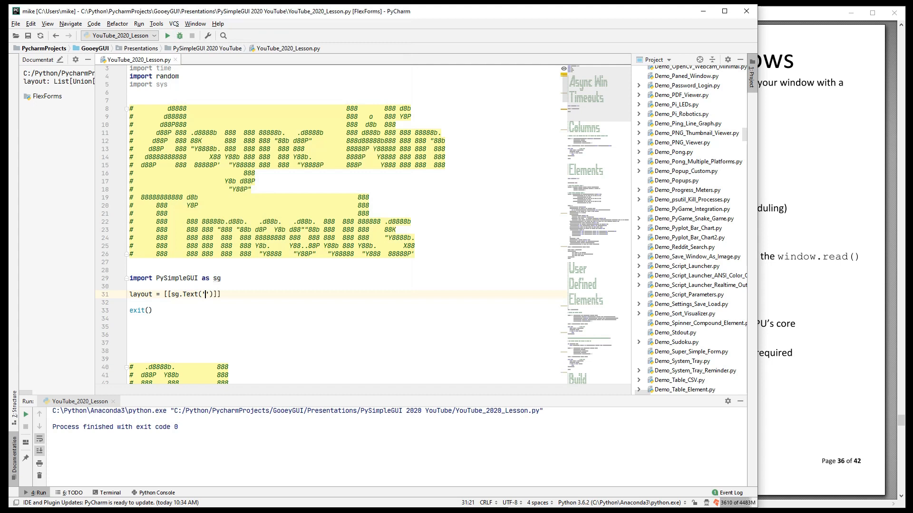
text(Timer)
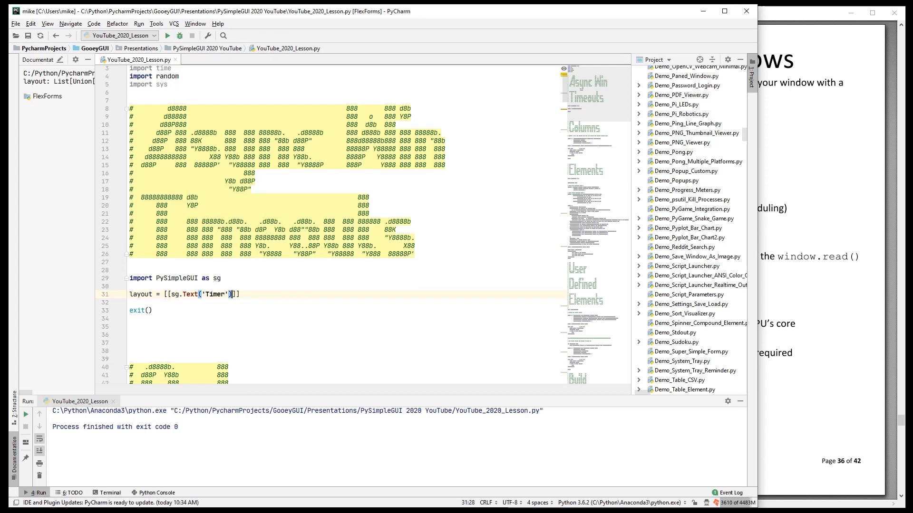
key(enter)
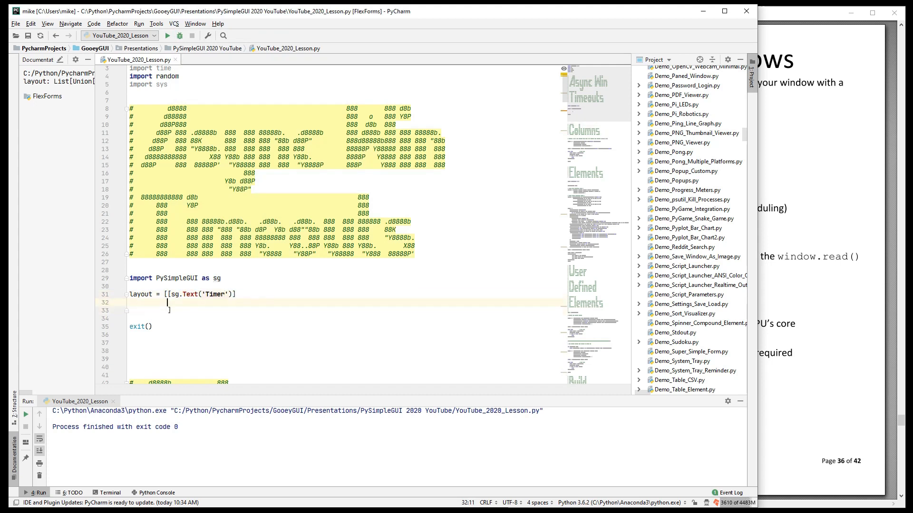
text([])
text([sg.Text()],)
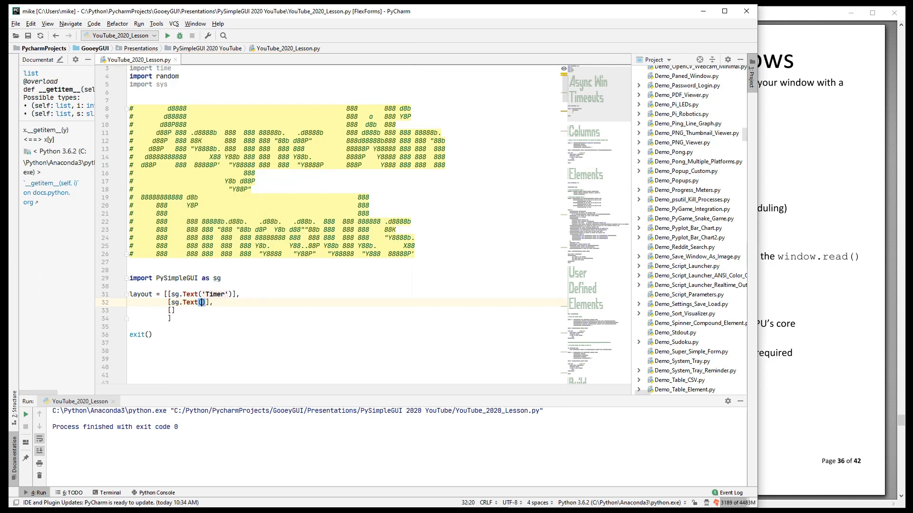
text(')
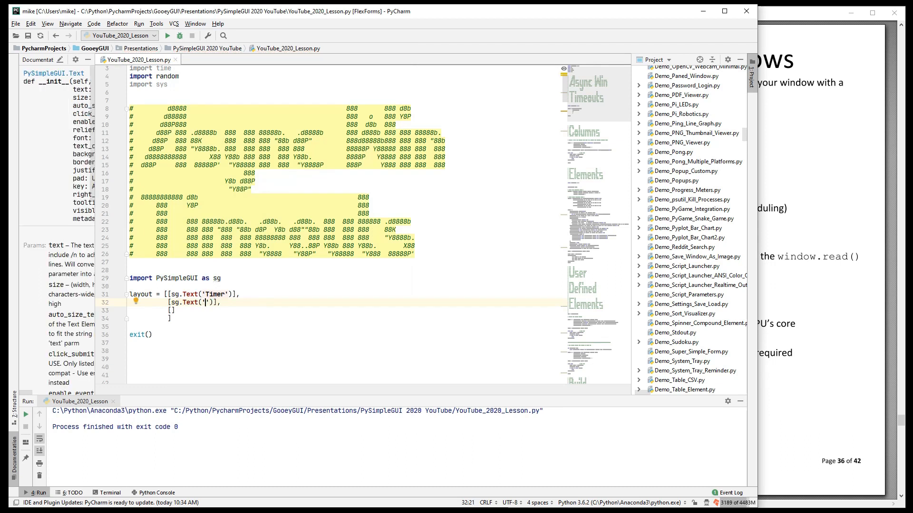
Add a text element sized (20,1), font 'Any 15', keyed '-OUT-'.
text(size)
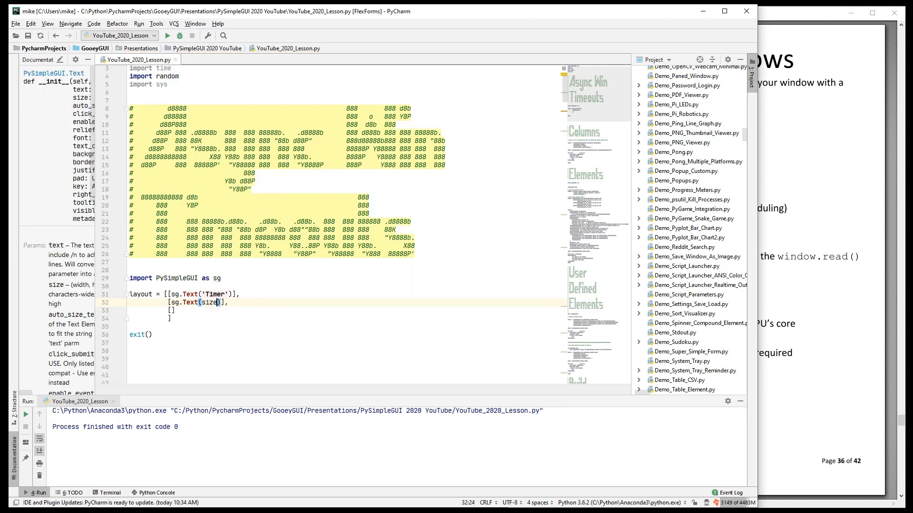
text(=-)
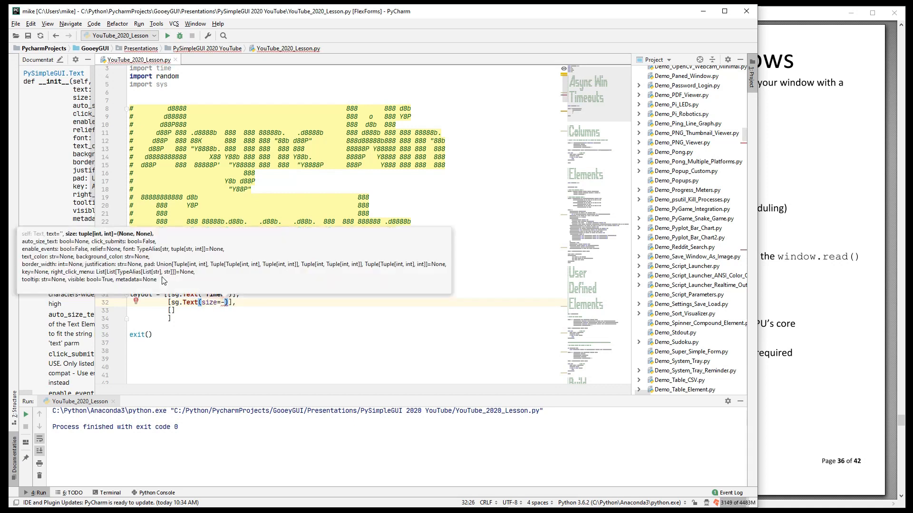
text((20,1))
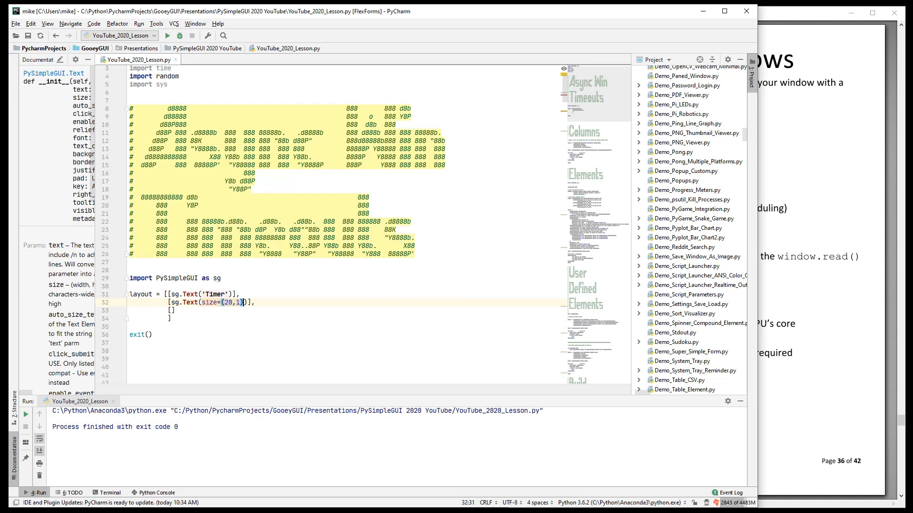
text(, font='')
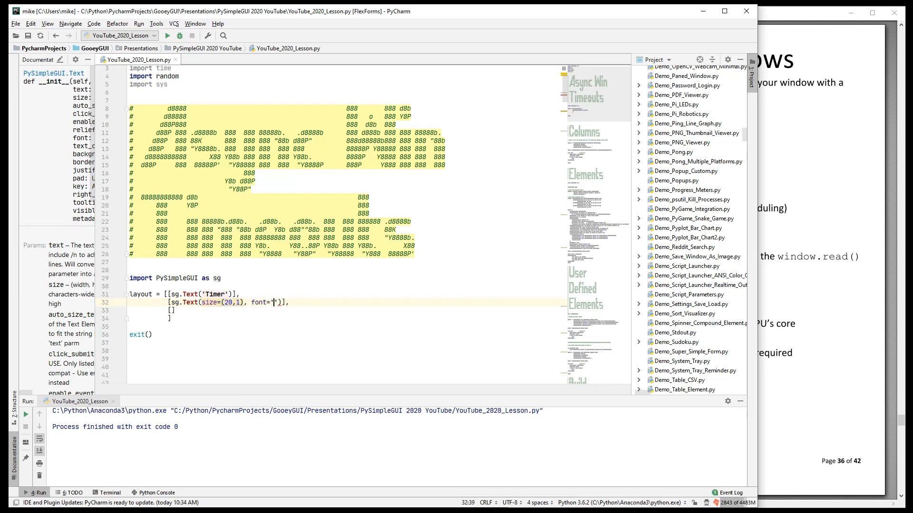
text(Any)
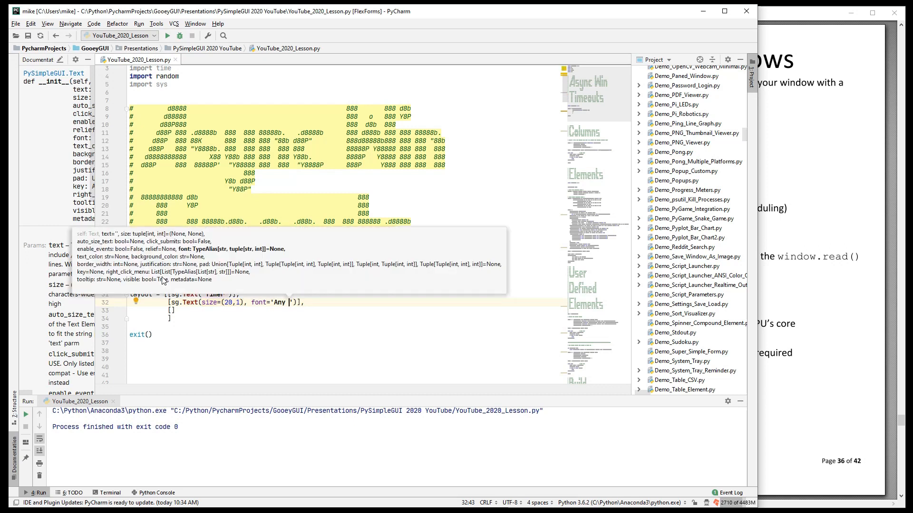
text(15)
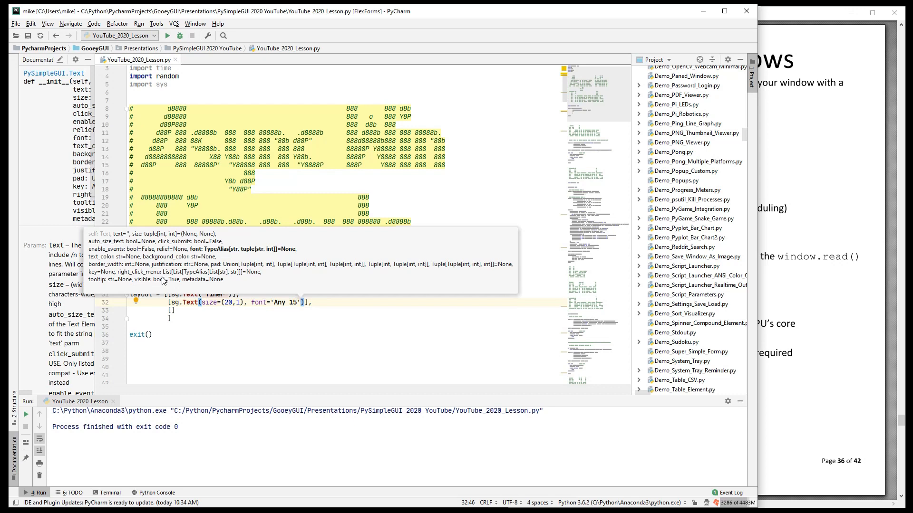
text(, key)
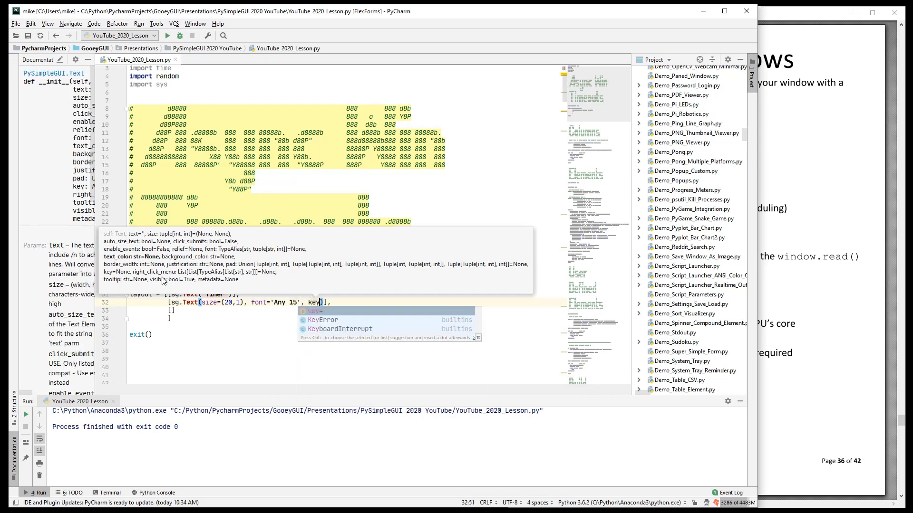
text(-OU)
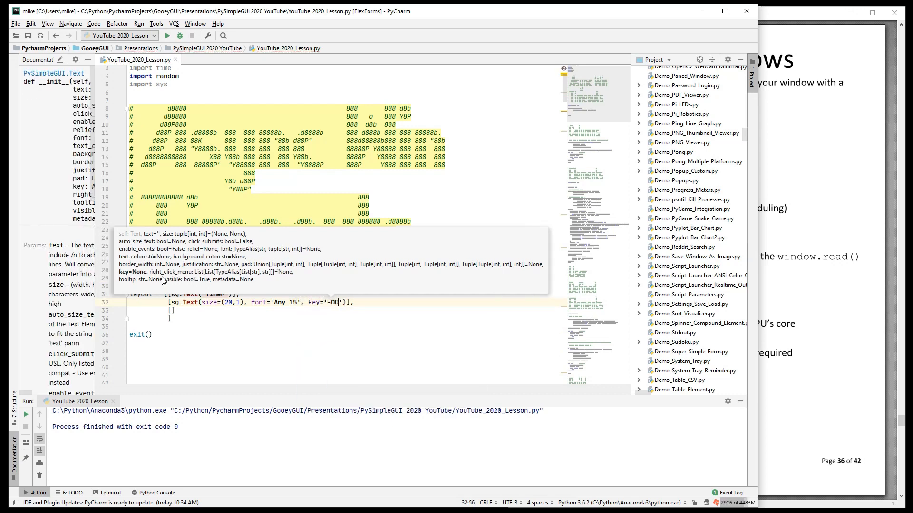
text(T-)
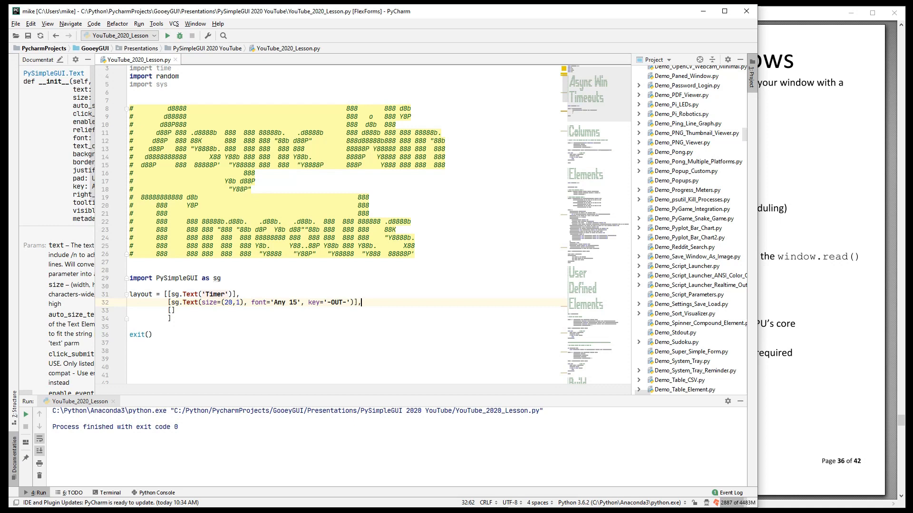
Add a final row with 'Go' and 'Exit' buttons.
text(sg)
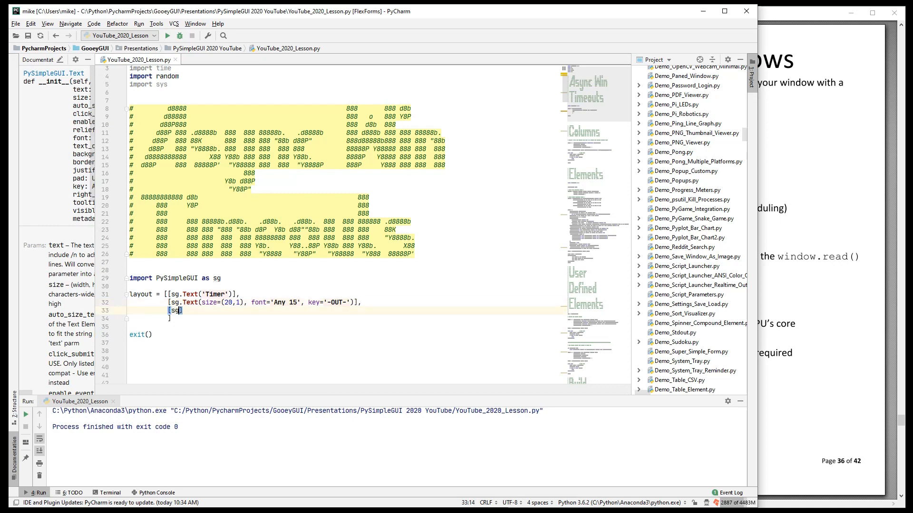
text(.Button('')
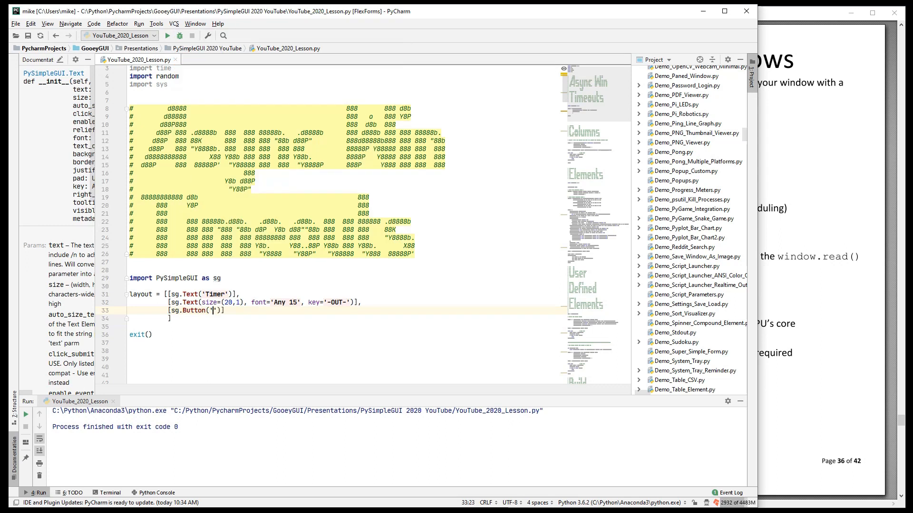
text(Go)
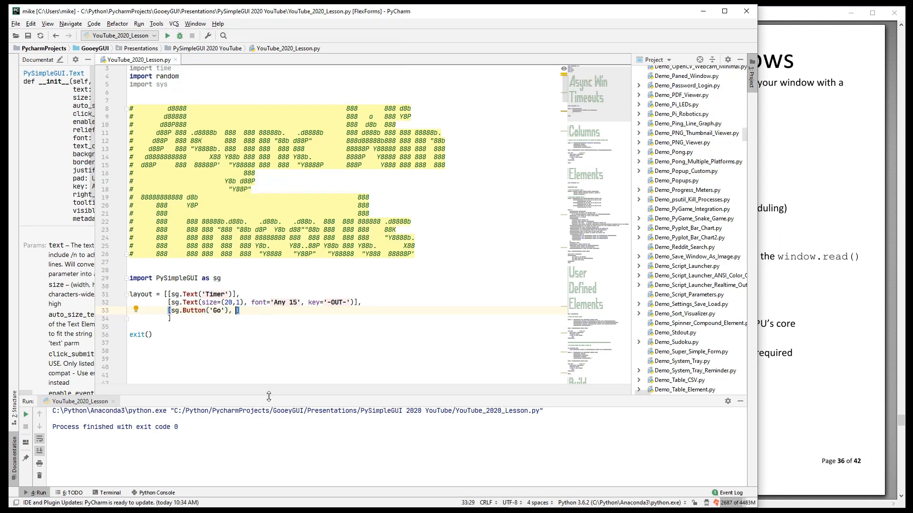
mouse_move(213, 332)
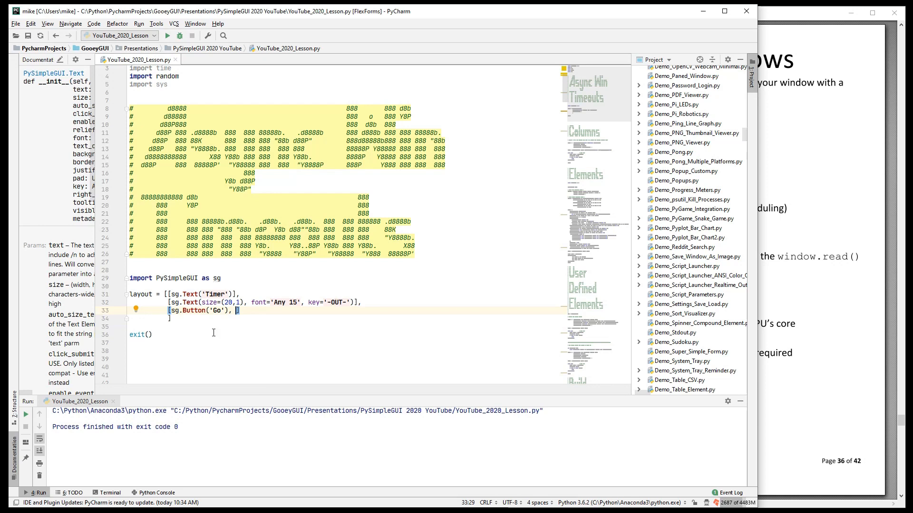
text(sg.Button('Exit)
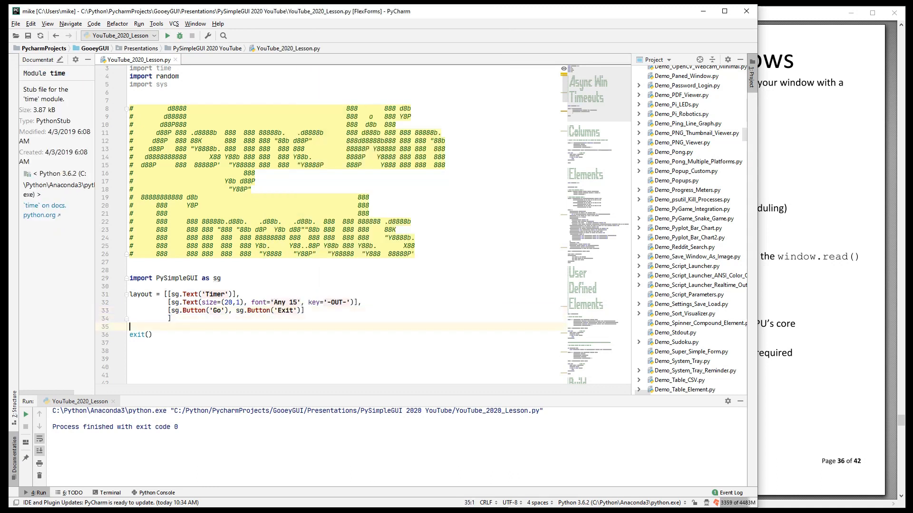
Create `window = sg.Window('Timer', layout, keep_on_top=True)` and begin a `while True:` loop.
key(enter)
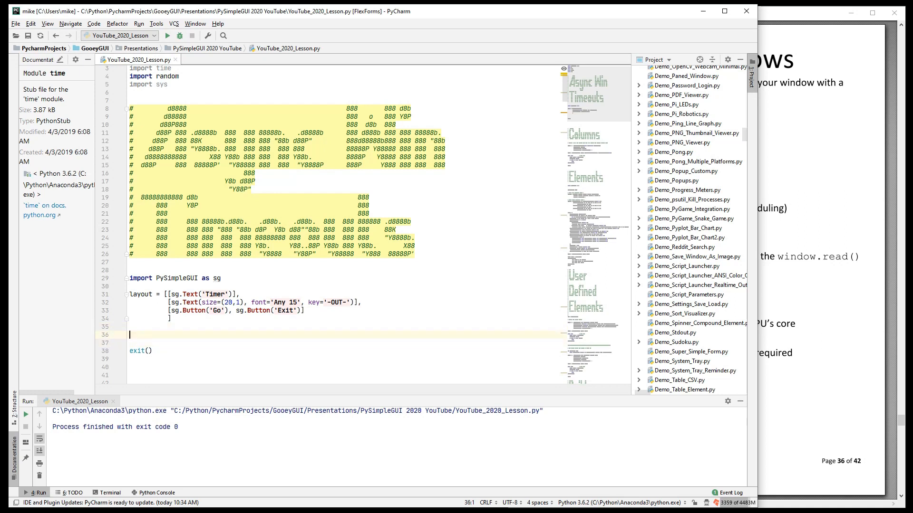
text(window)
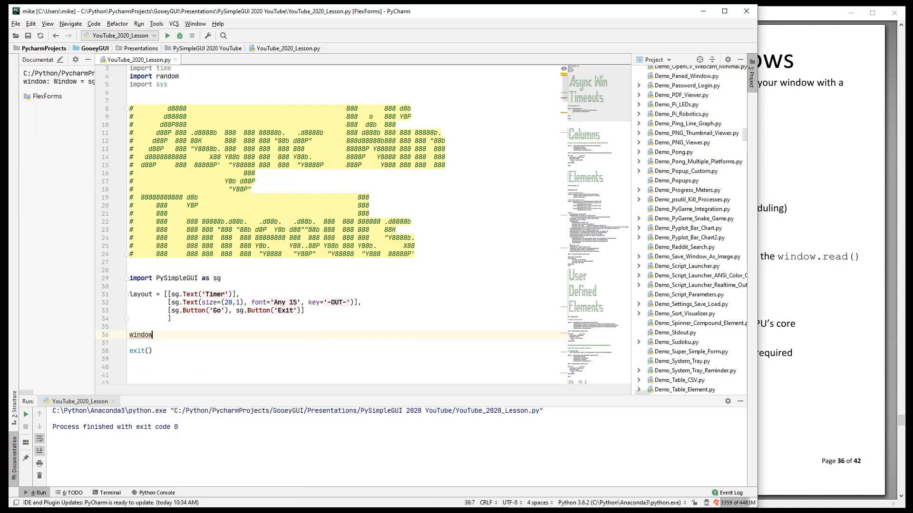
text(= sg.Window('Tioemr)
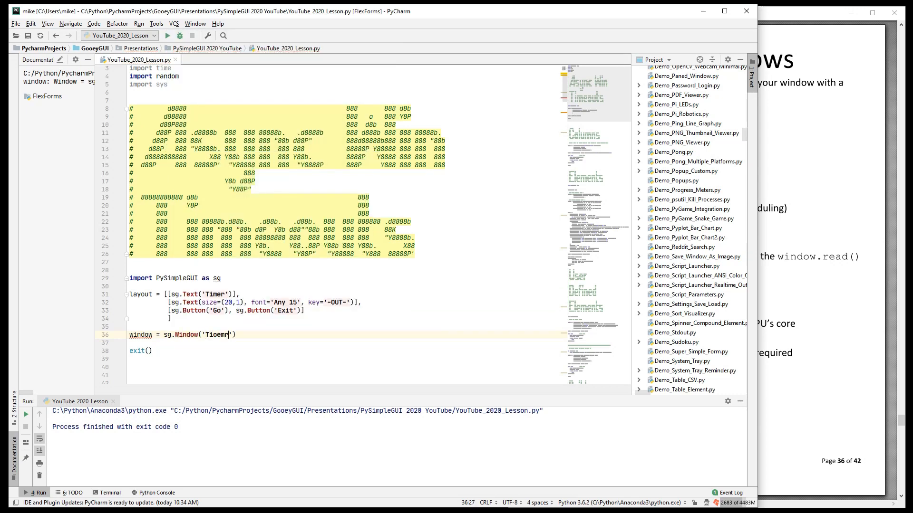
text(Timer)
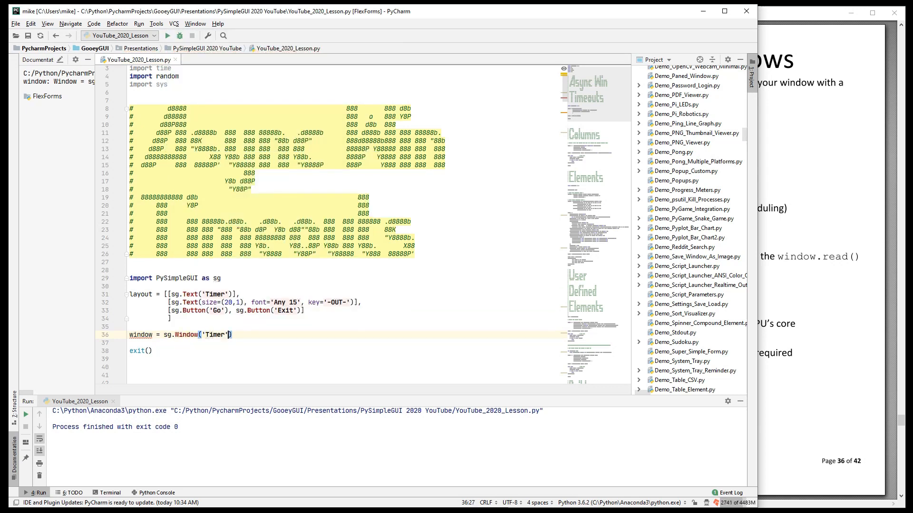
text(, layout)
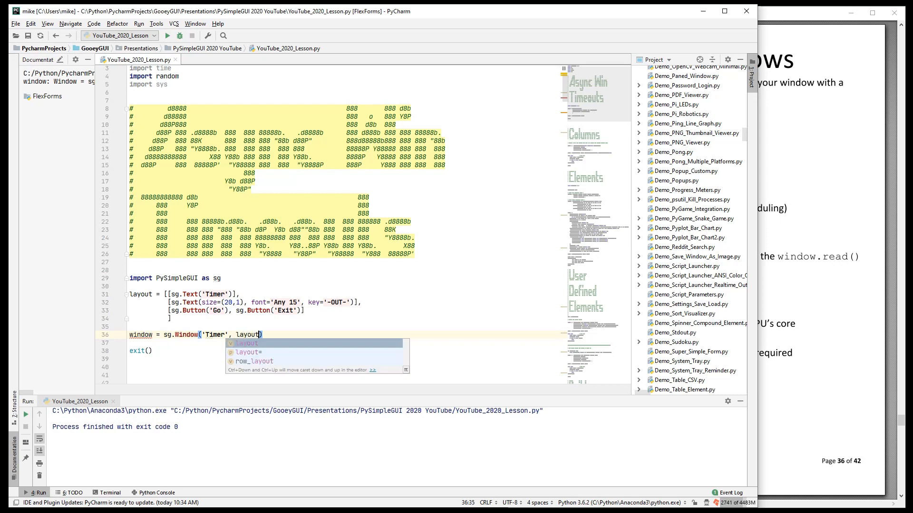
text(, time)
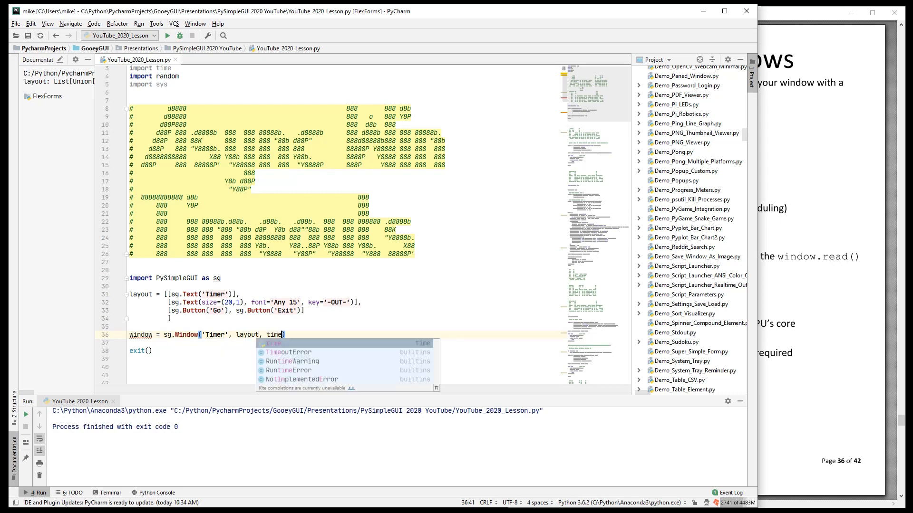
text(keep_on_top=Tru)
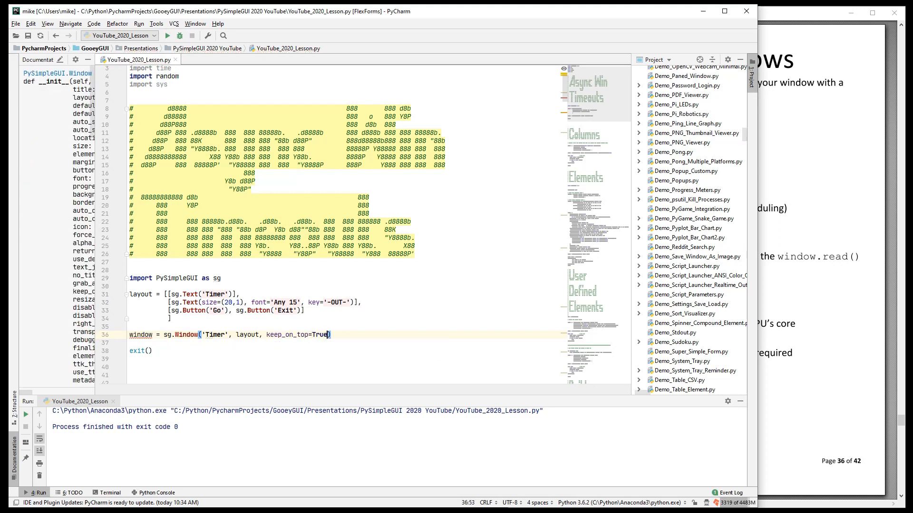
text(while True:)
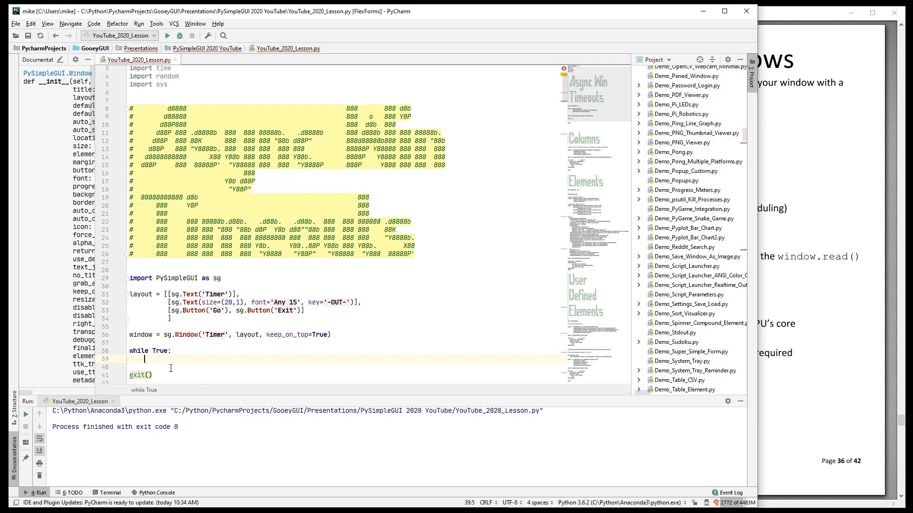
Read `event, values = window.read()` and break if event is None or 'Exit'.
text(event, values = wd)
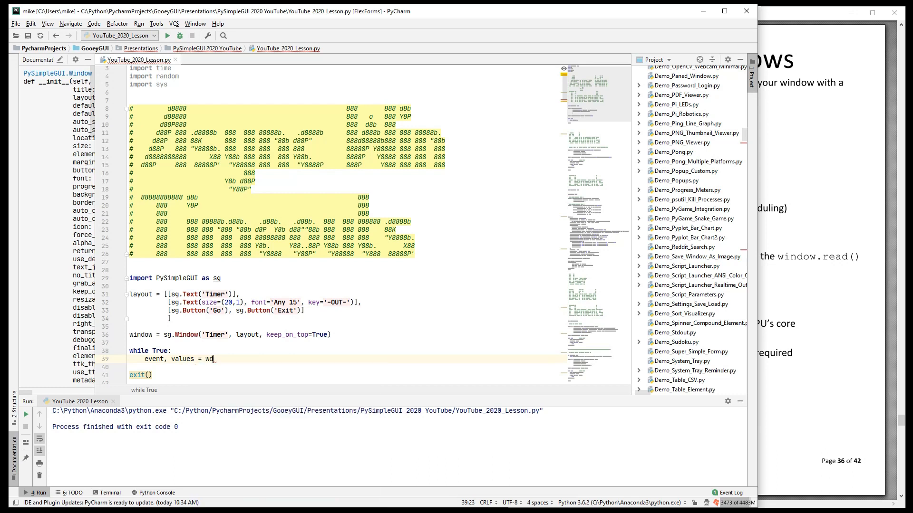
text(indow.read()
click(345, 367)
text(if)
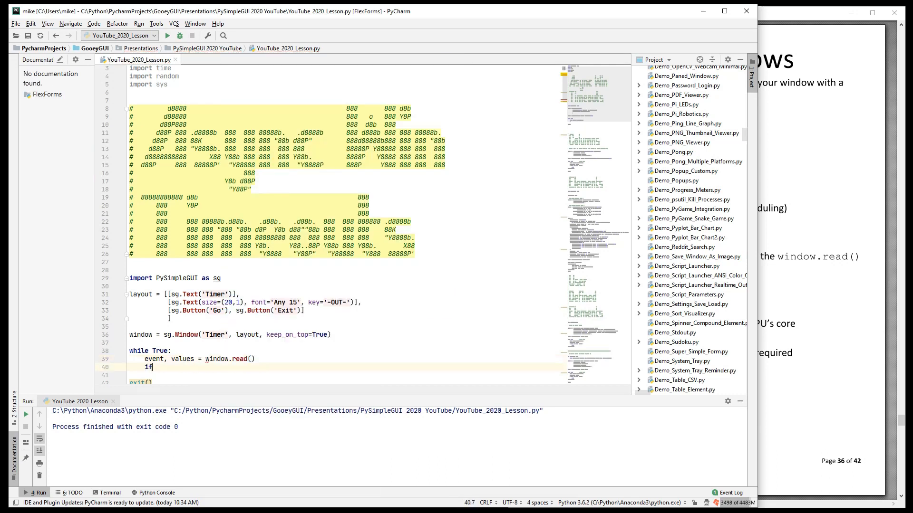
text(event is None)
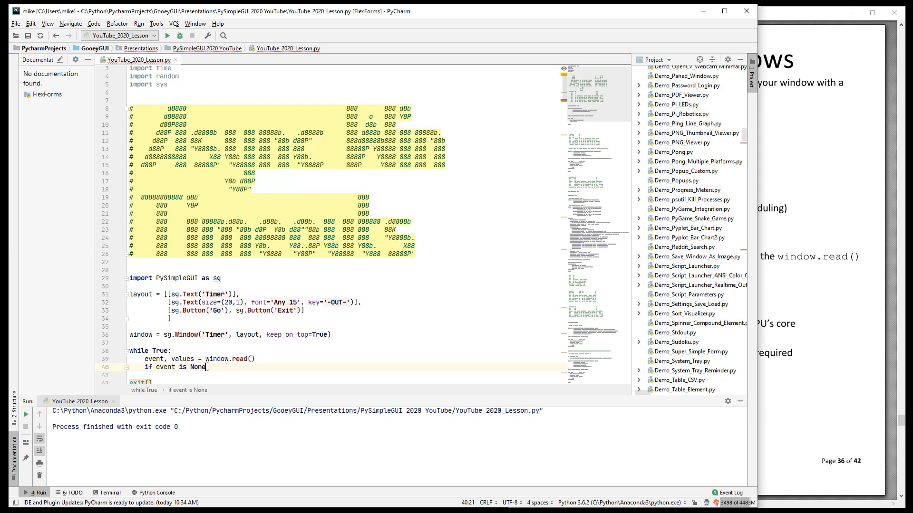
text(or event ==)
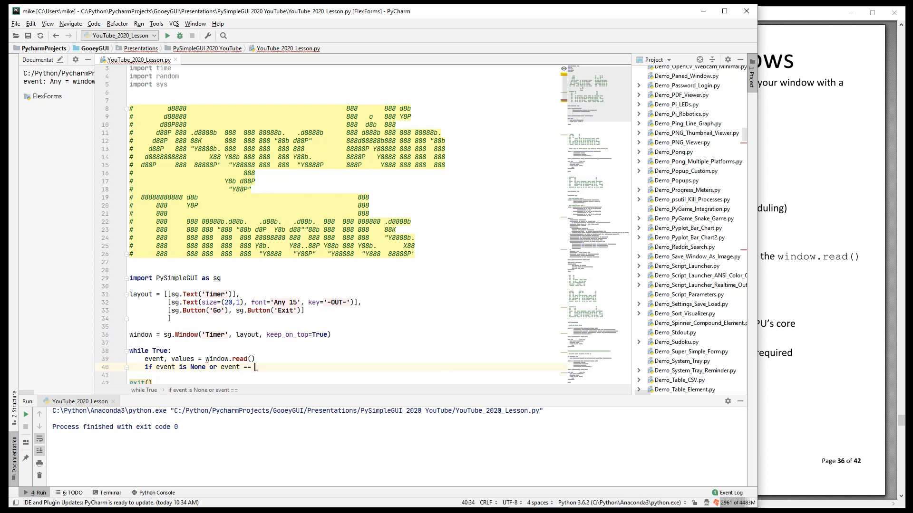
text('Exit':)
click(343, 375)
text(b)
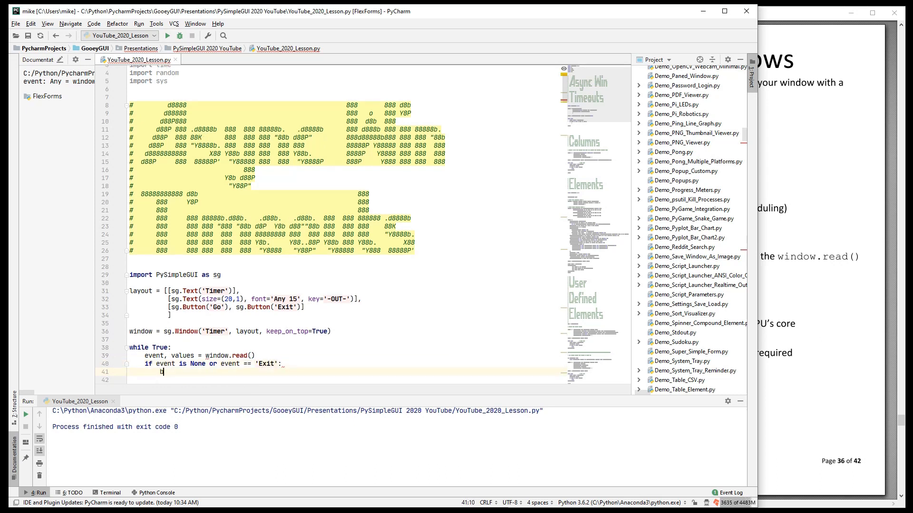
text(reak)
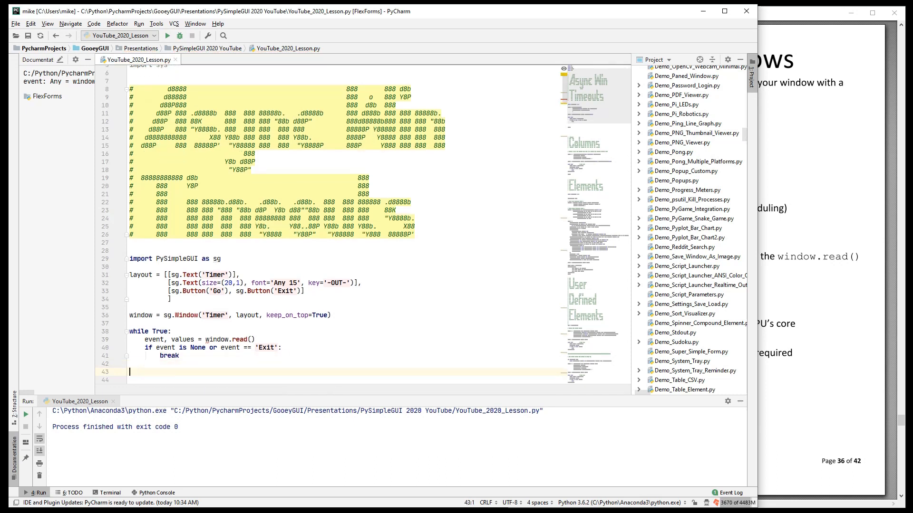
Add `window.close()` after the loop and `print(event)` after the read.
text(window.clo)
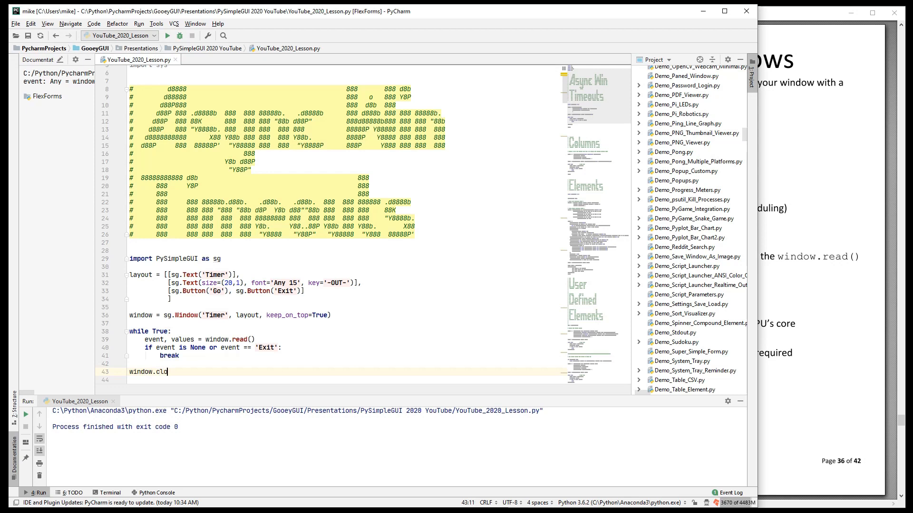
text(se()
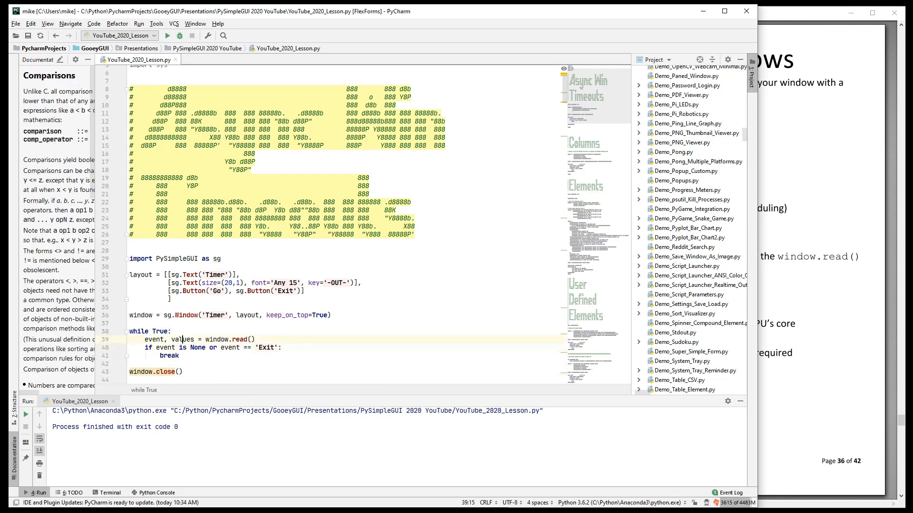
text(print(e))
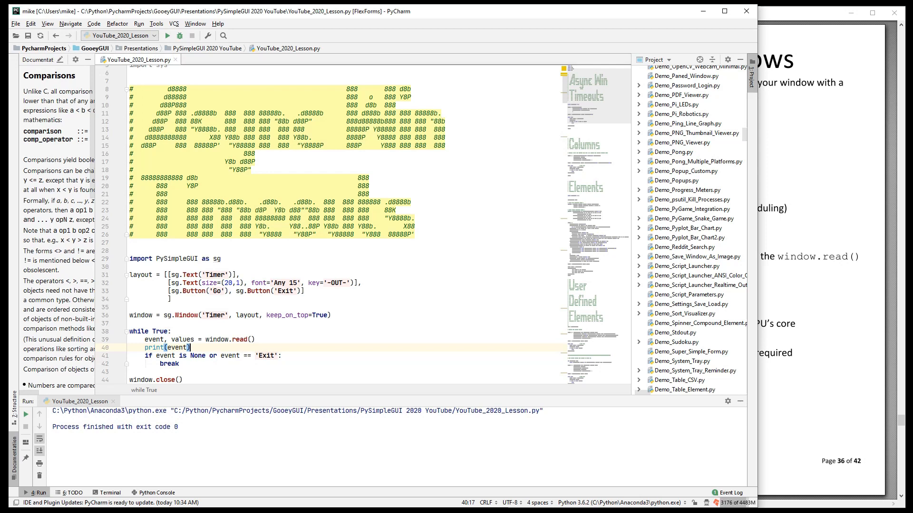
Run the script, click Go four times, then click Exit.
click(168, 36)
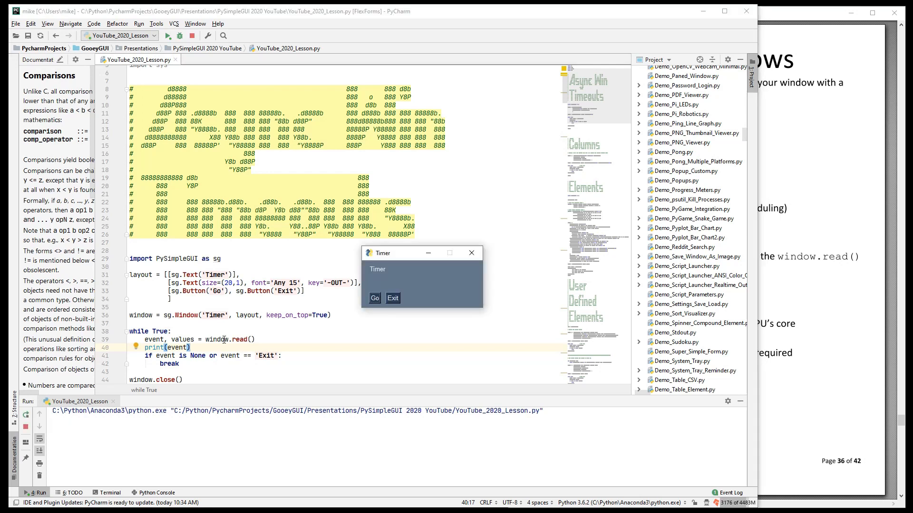
click(374, 298)
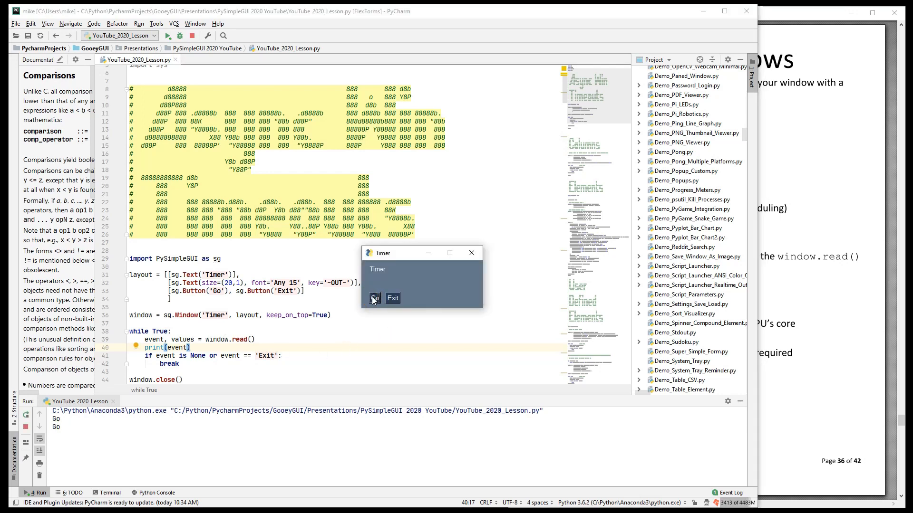
click(374, 298)
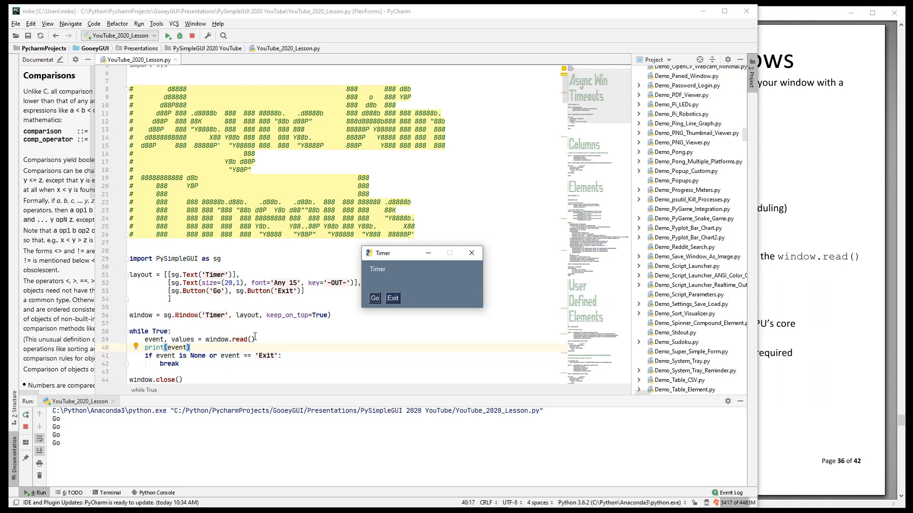
click(374, 298)
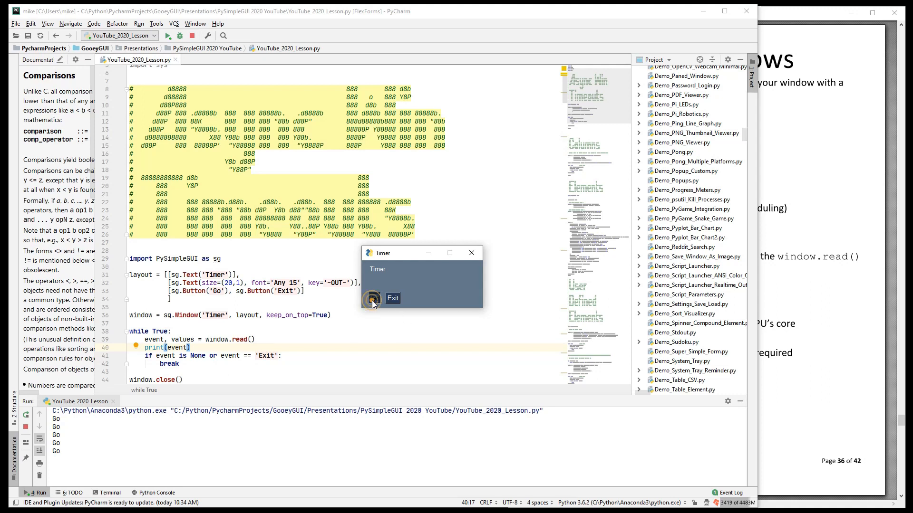
click(374, 298)
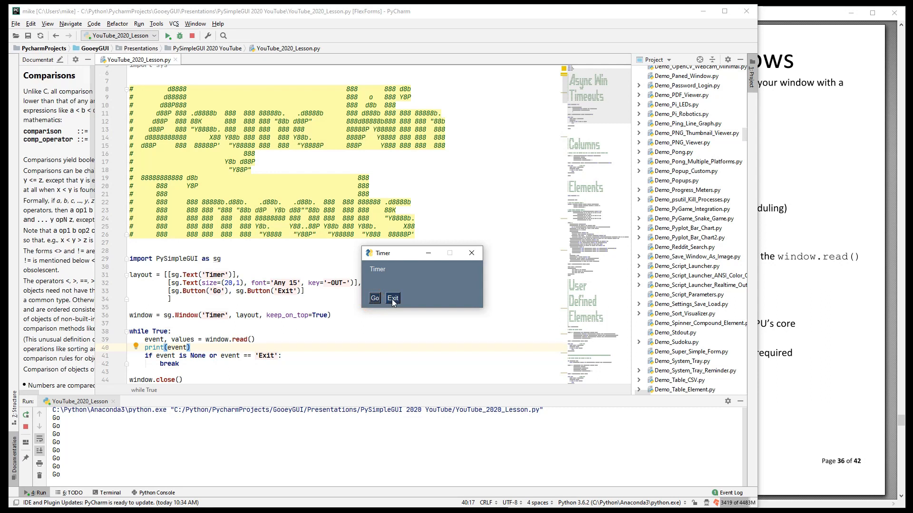
click(393, 298)
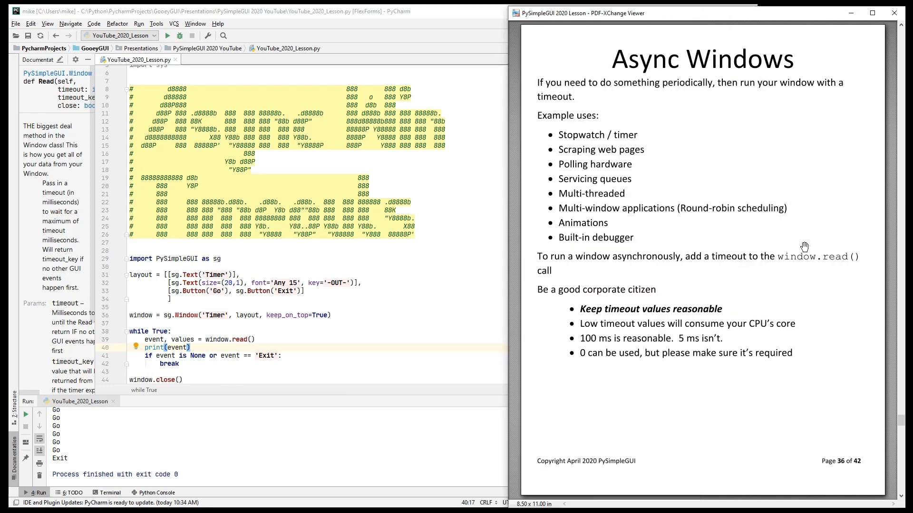
mouse_move(568, 143)
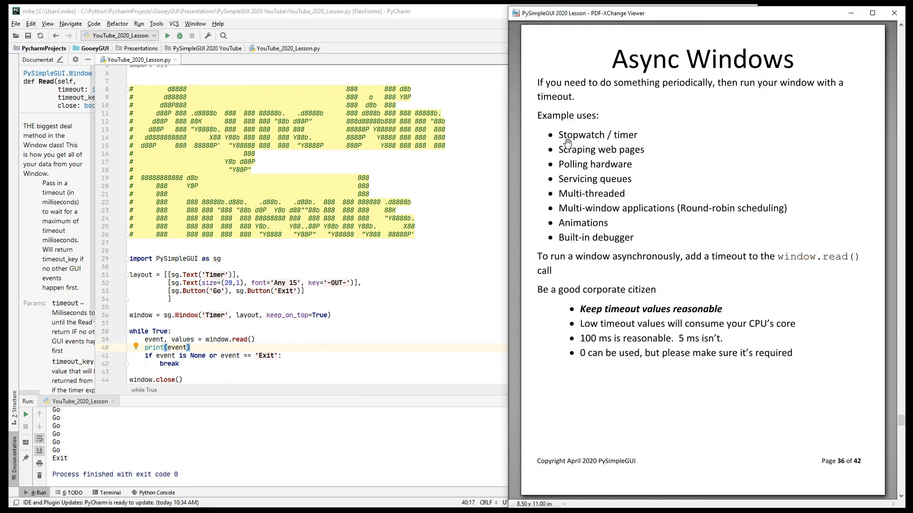
mouse_move(628, 145)
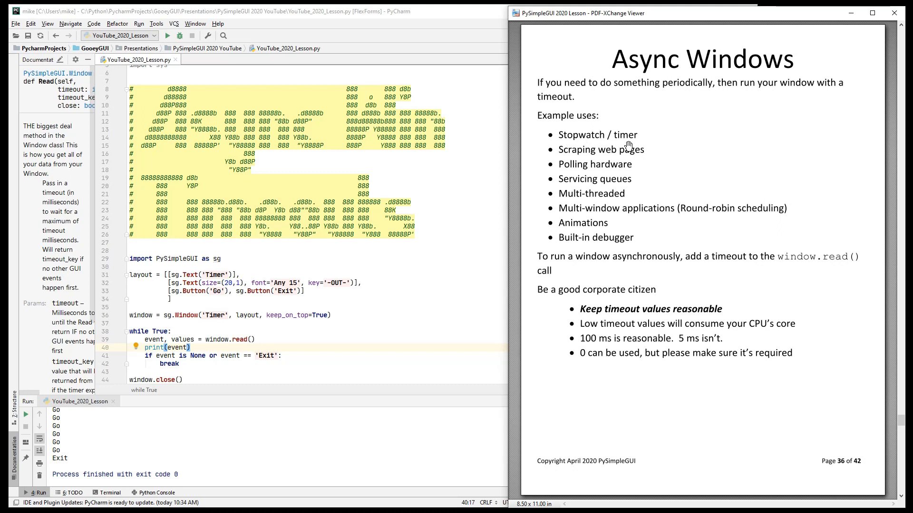
mouse_move(599, 159)
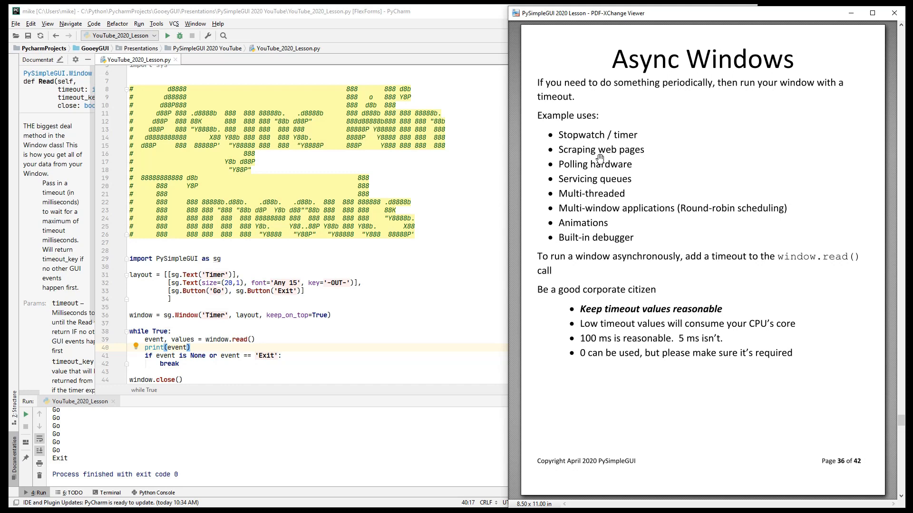
mouse_move(207, 340)
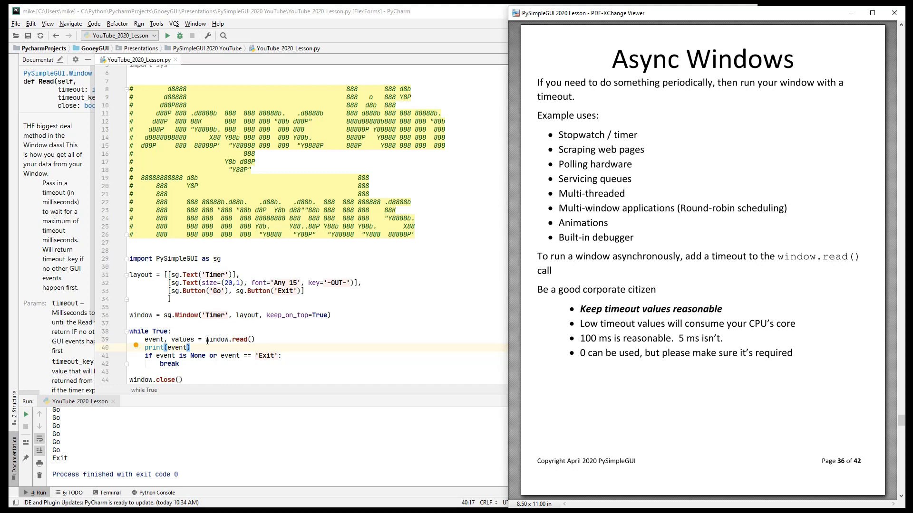
mouse_move(623, 176)
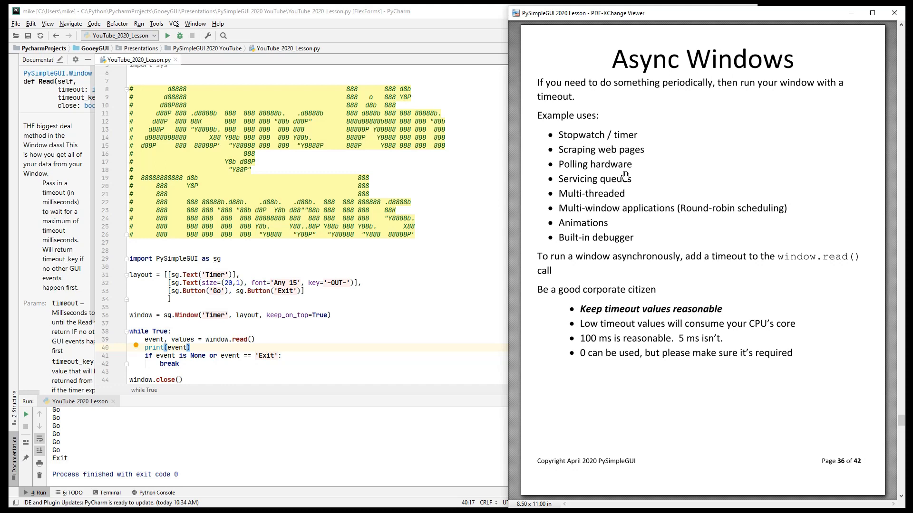
mouse_move(643, 184)
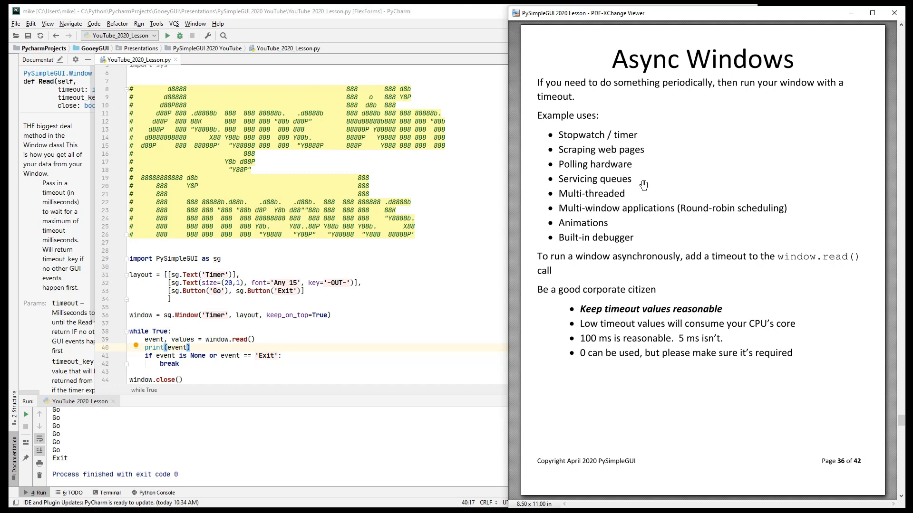
mouse_move(633, 180)
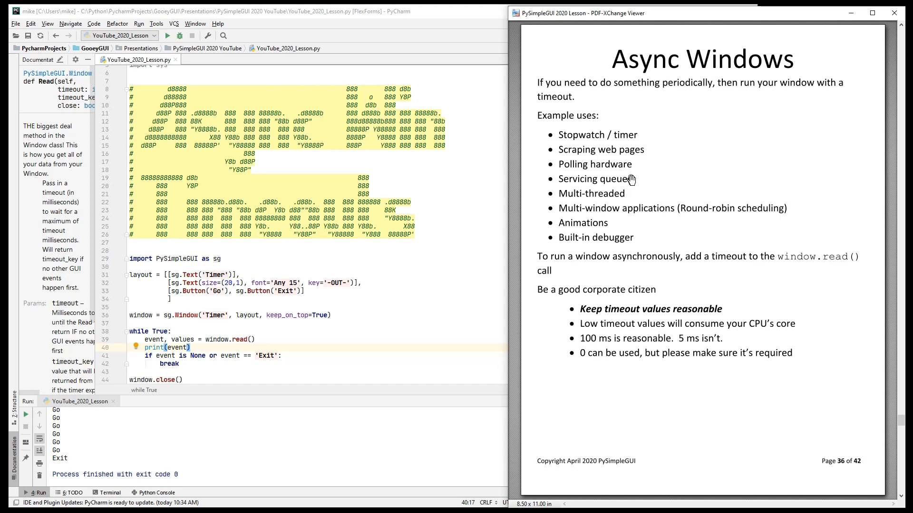
mouse_move(633, 184)
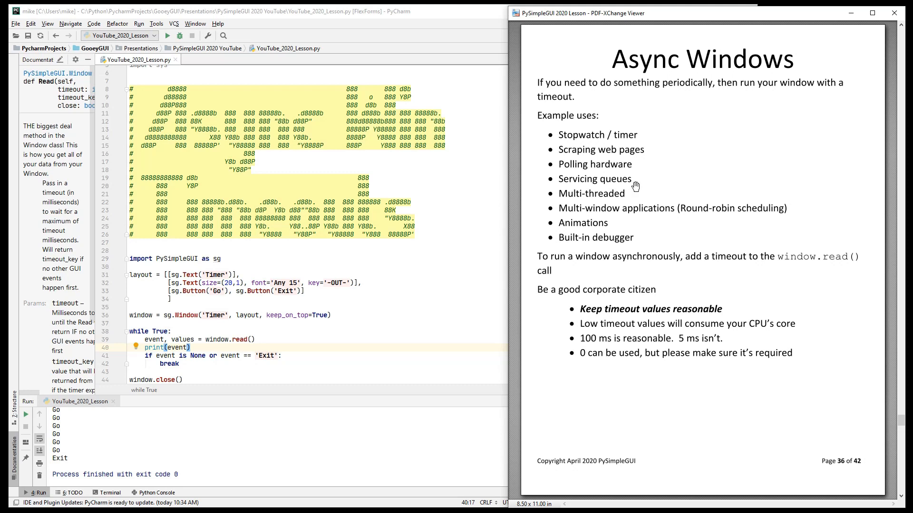
mouse_move(634, 191)
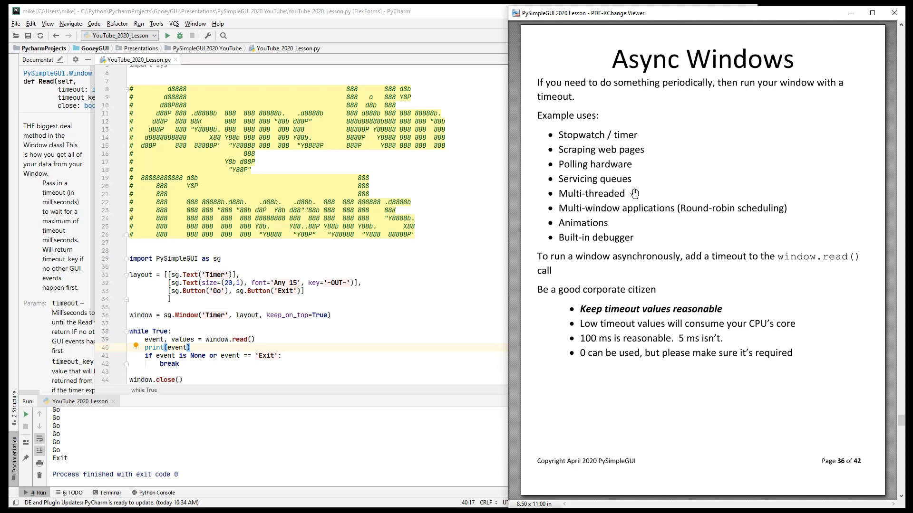
mouse_move(617, 216)
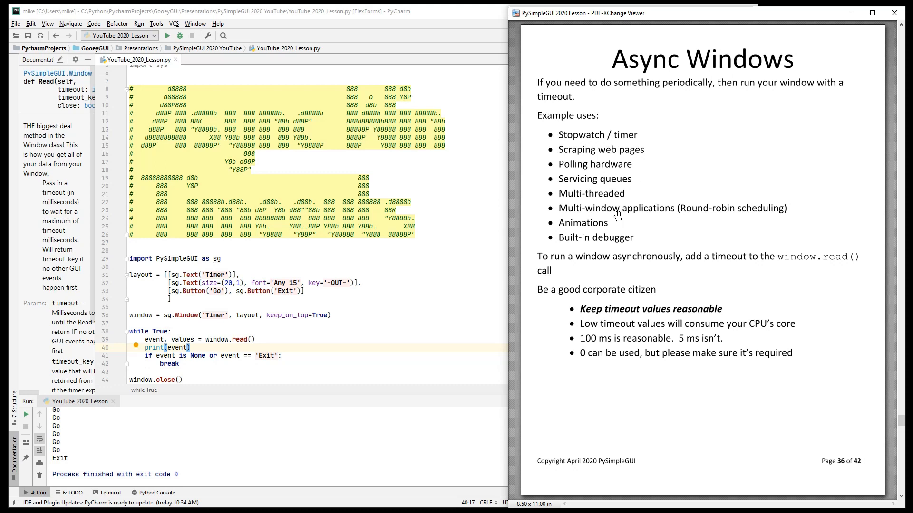
mouse_move(602, 227)
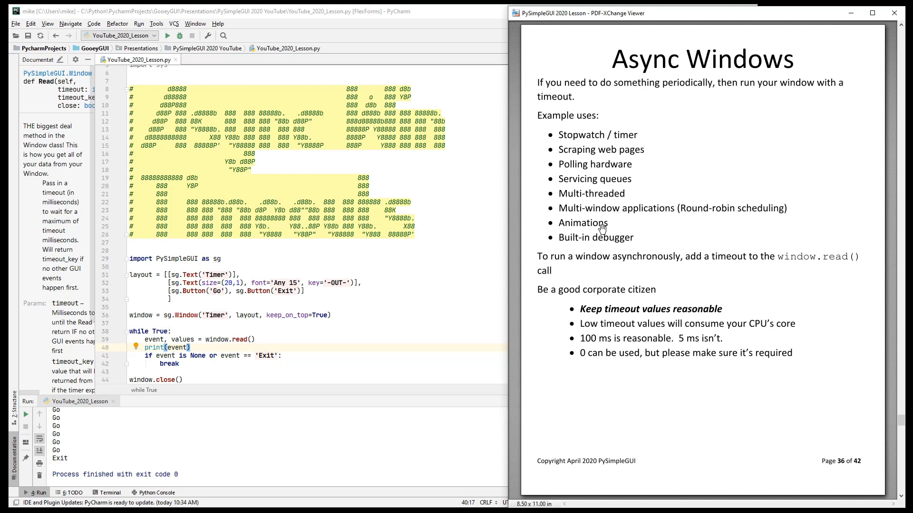
mouse_move(597, 230)
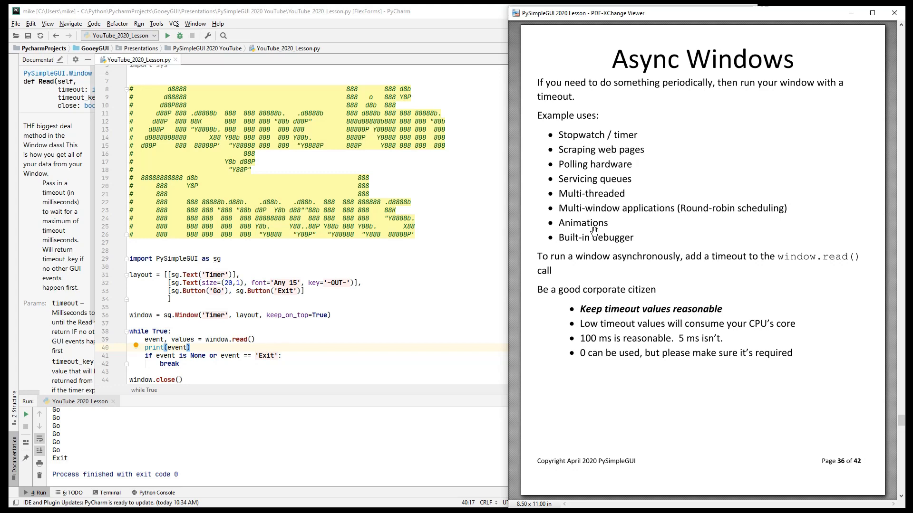
mouse_move(612, 238)
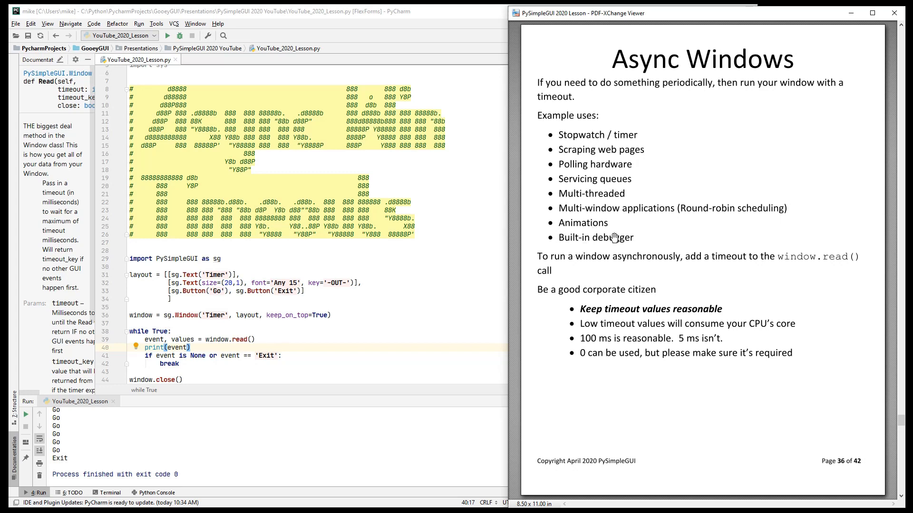
mouse_move(460, 264)
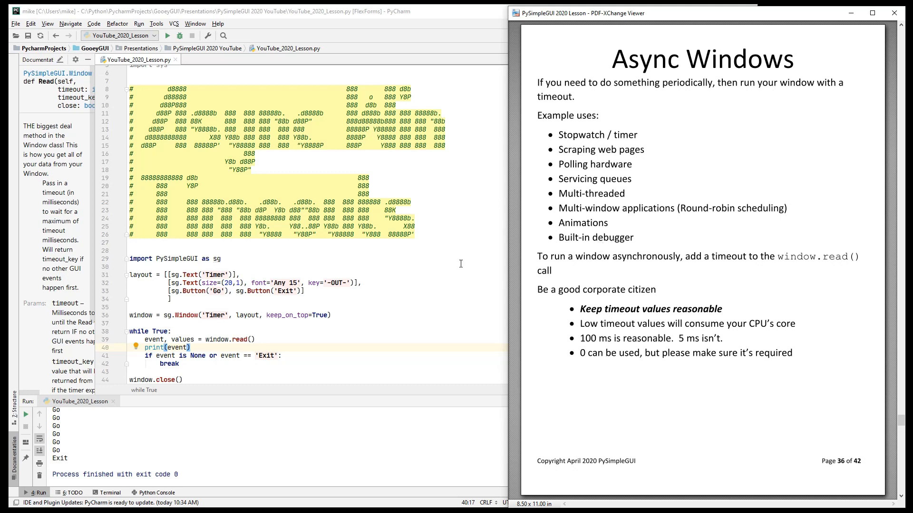
mouse_move(645, 279)
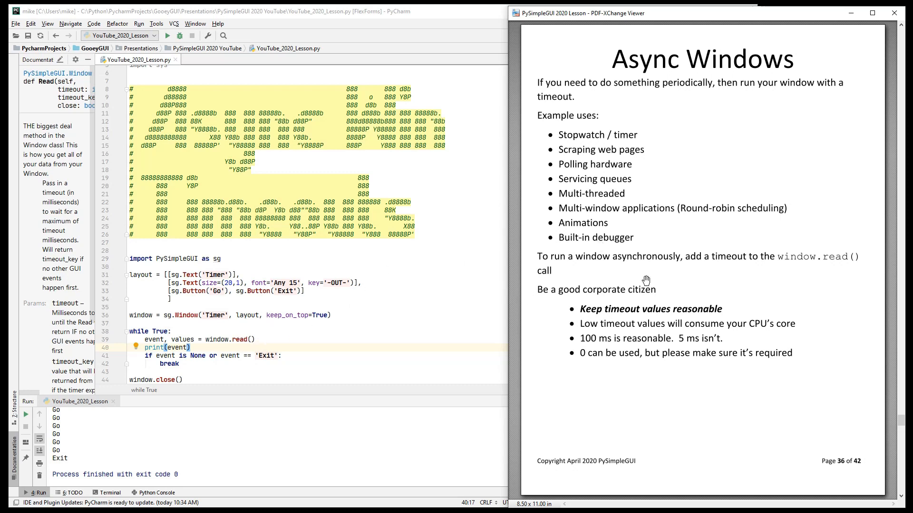
mouse_move(573, 270)
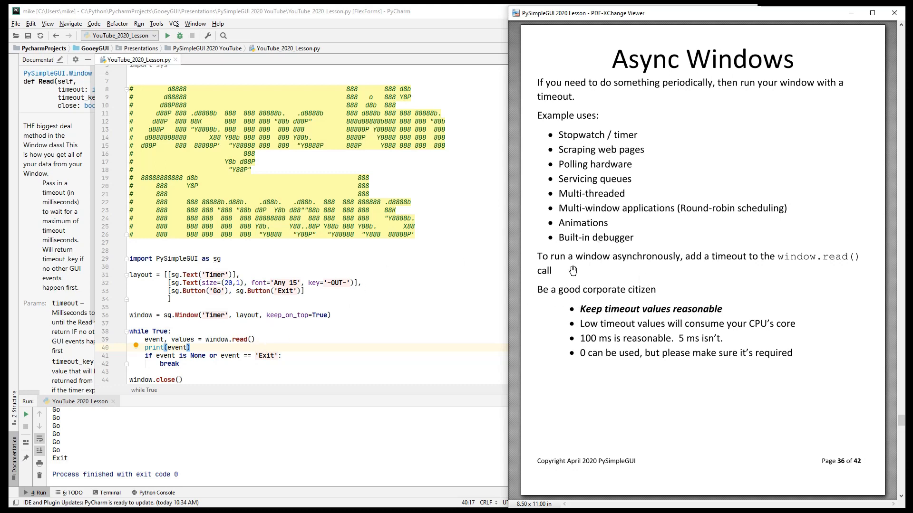
mouse_move(587, 324)
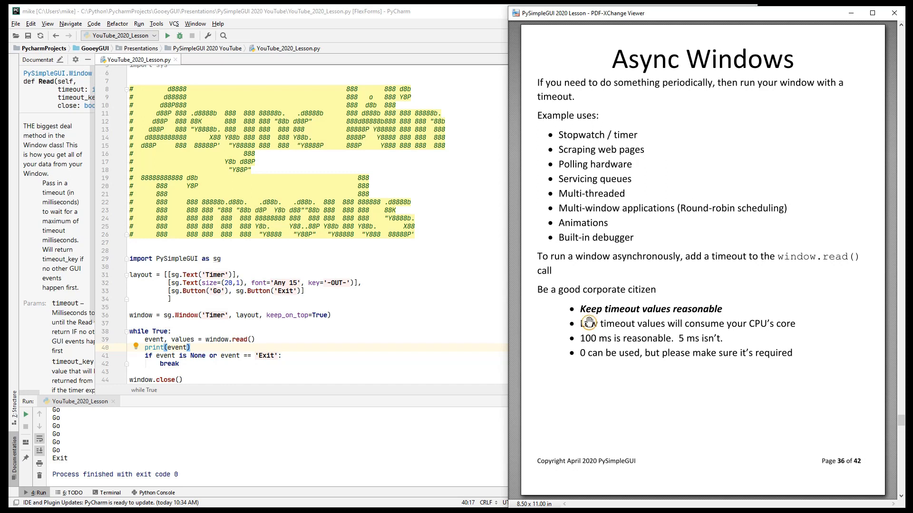
mouse_move(552, 352)
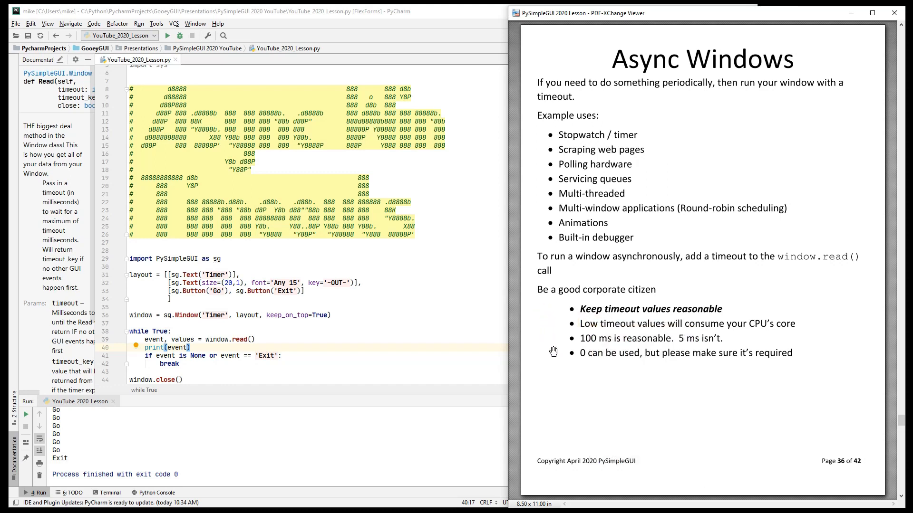
mouse_move(567, 368)
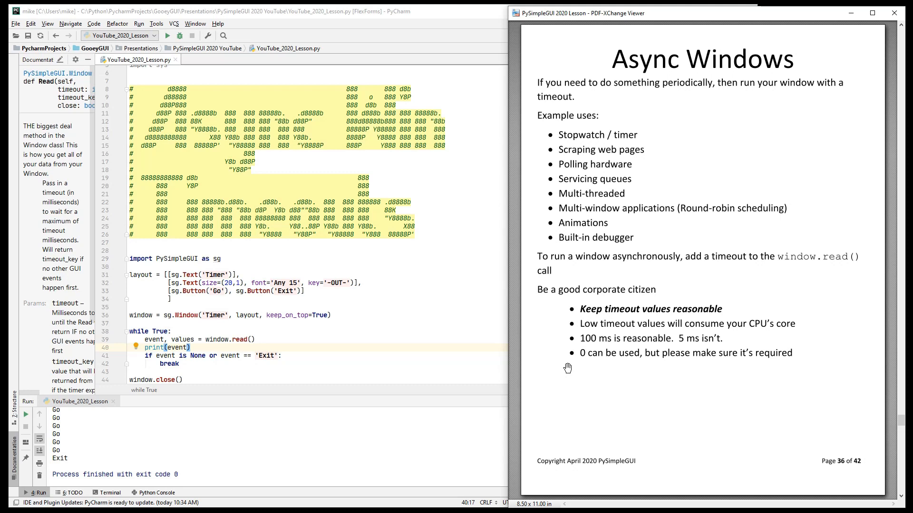
mouse_move(335, 334)
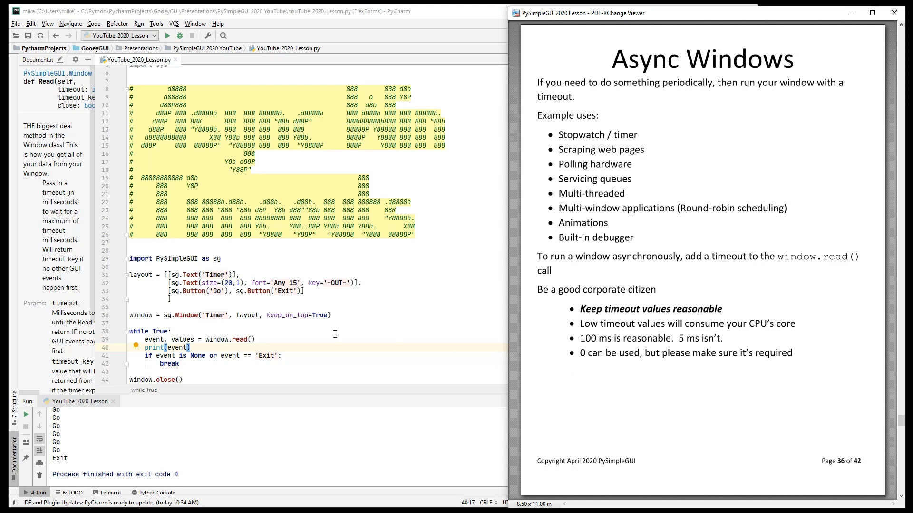
mouse_move(251, 339)
text(window.)
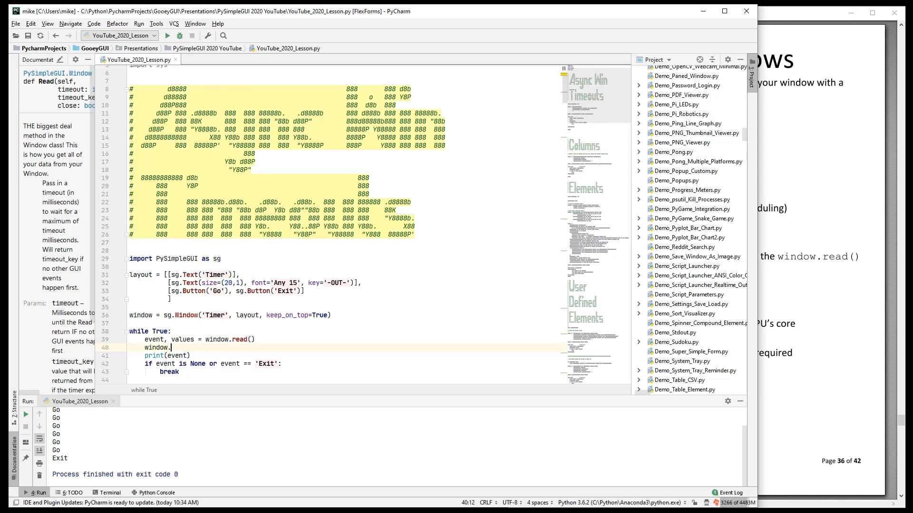
Type `window.refr` to preview the Refresh docs, then remove it.
text(refr)
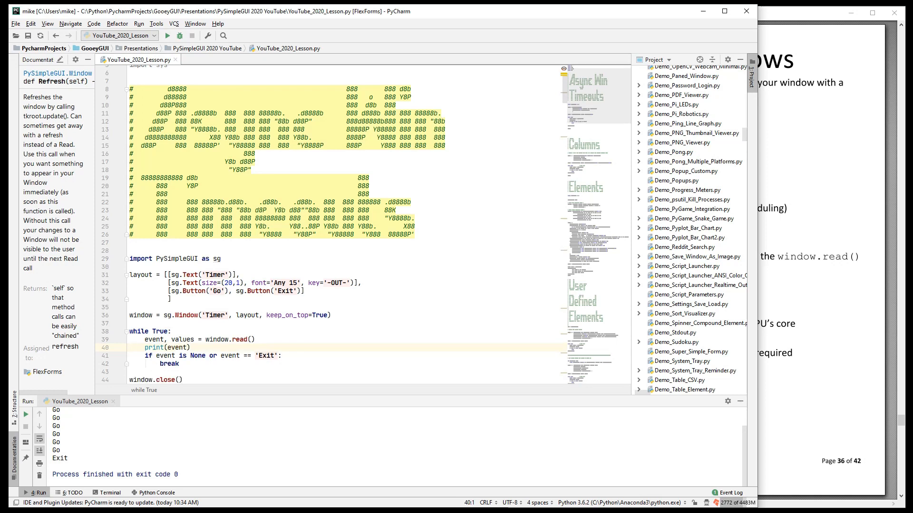
mouse_move(868, 317)
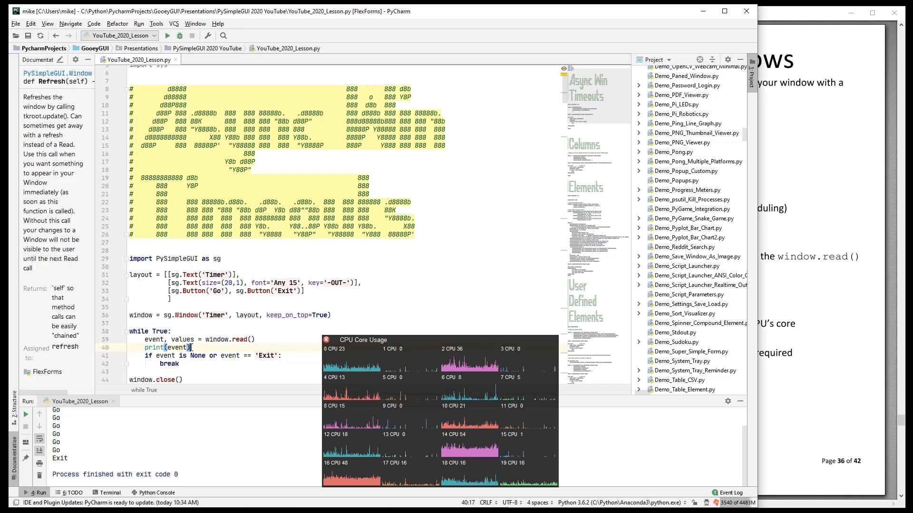
Comment out `print(event)`, set `window.read(timeout=0)`, and run the script.
key(ctrl+slash)
text(timme)
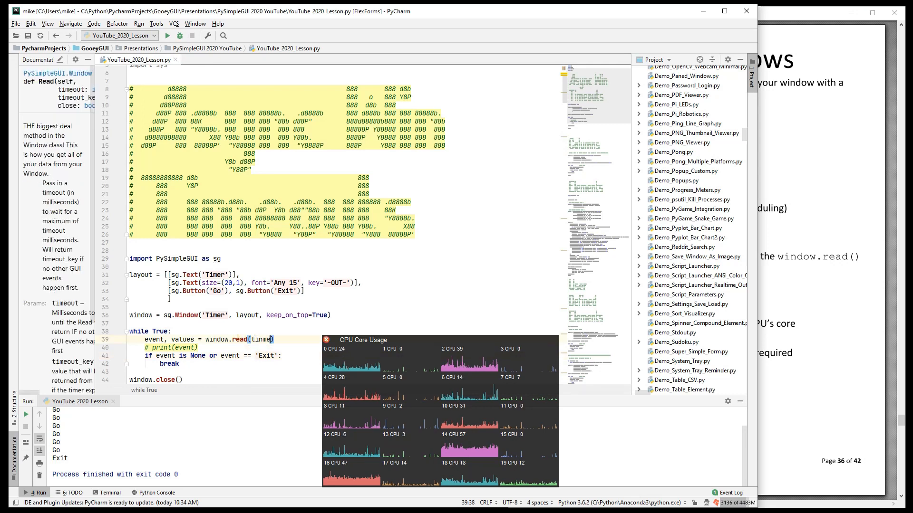
text(timeout=)
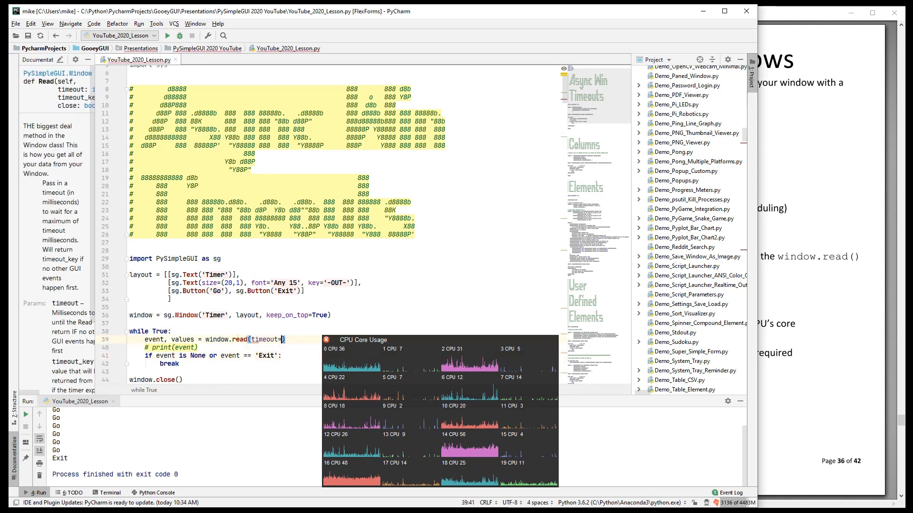
text(0)
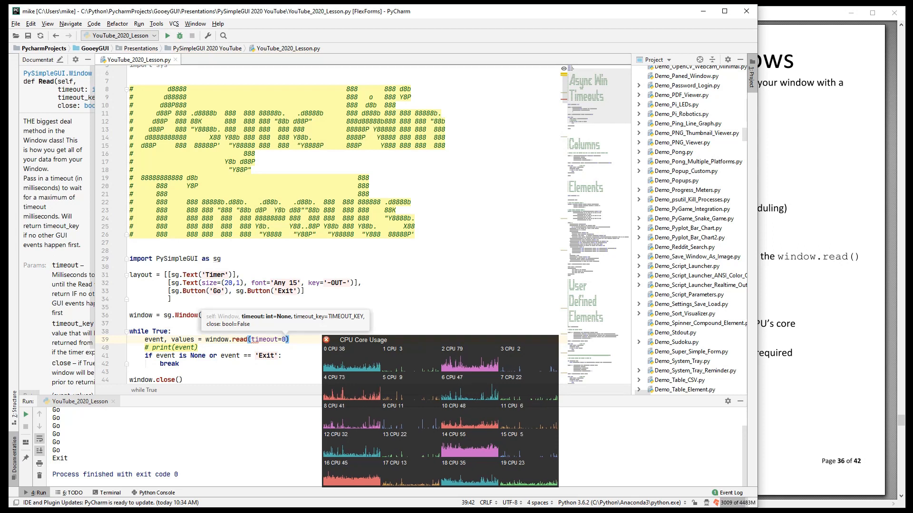
click(168, 35)
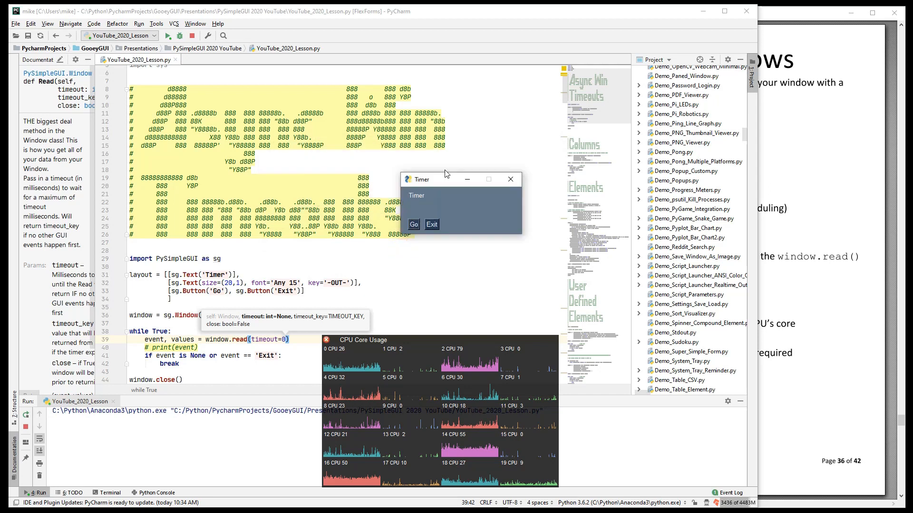
Move the running Timer window to watch CPU load, then run the script again.
drag(442, 179, 384, 216)
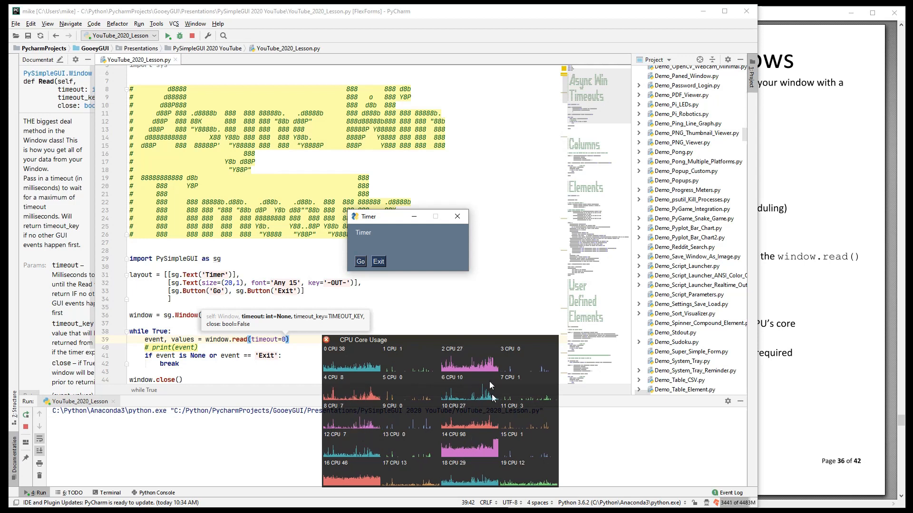
mouse_move(444, 442)
text(2)
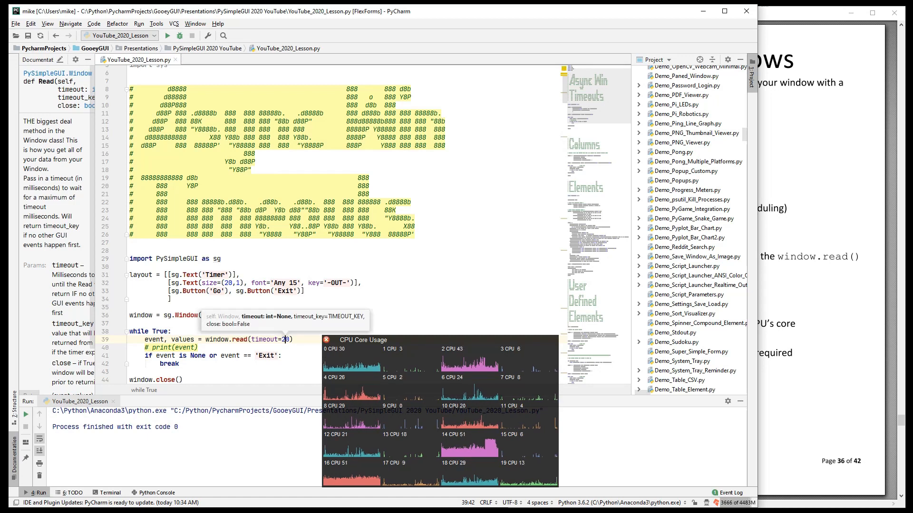
click(168, 36)
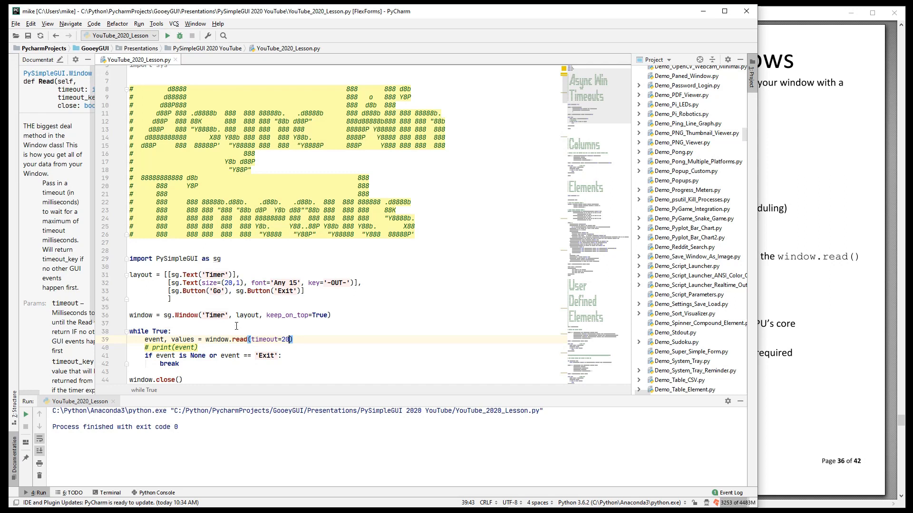
Initialize `counter`, increment it with `counter += 1`, and set the read timeout to 1000.
click(233, 323)
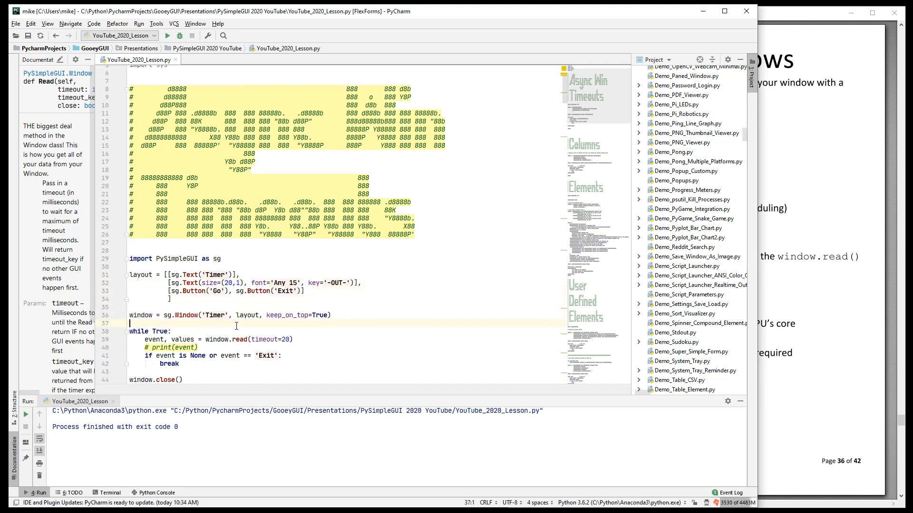
text(timn)
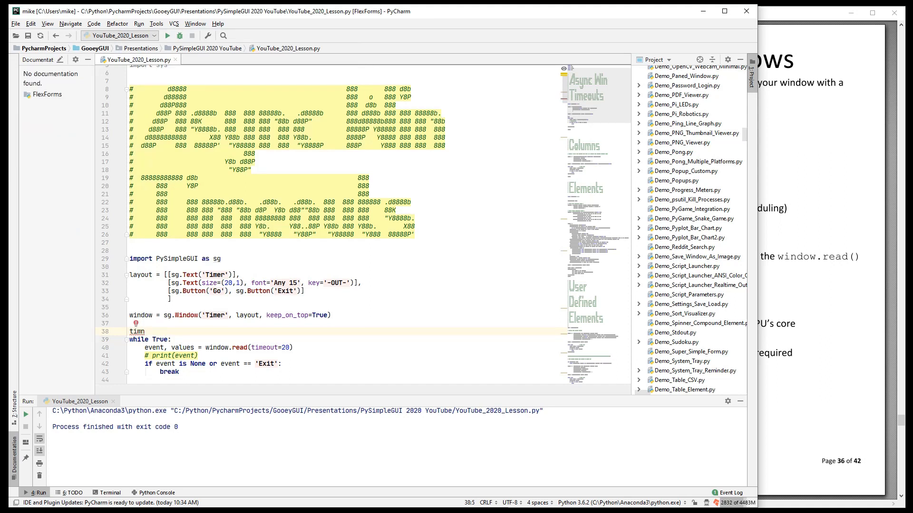
text(ounter = 0)
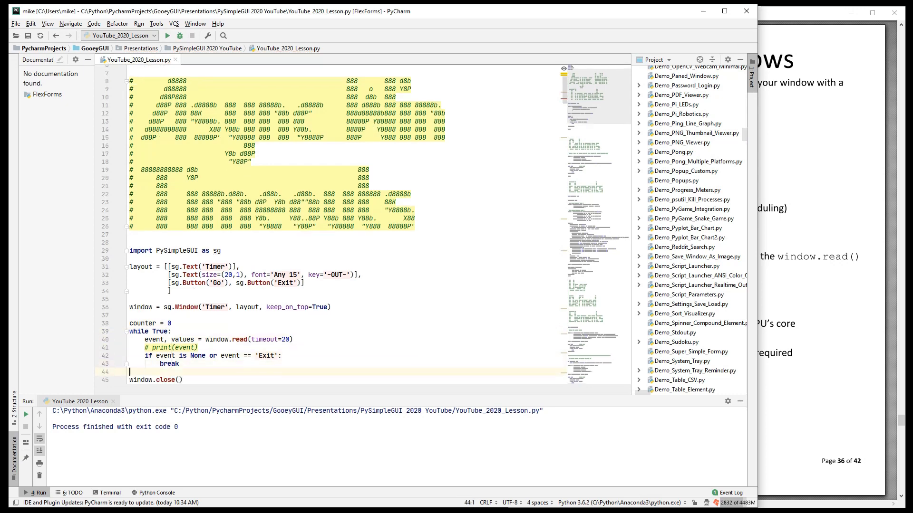
text(counter)
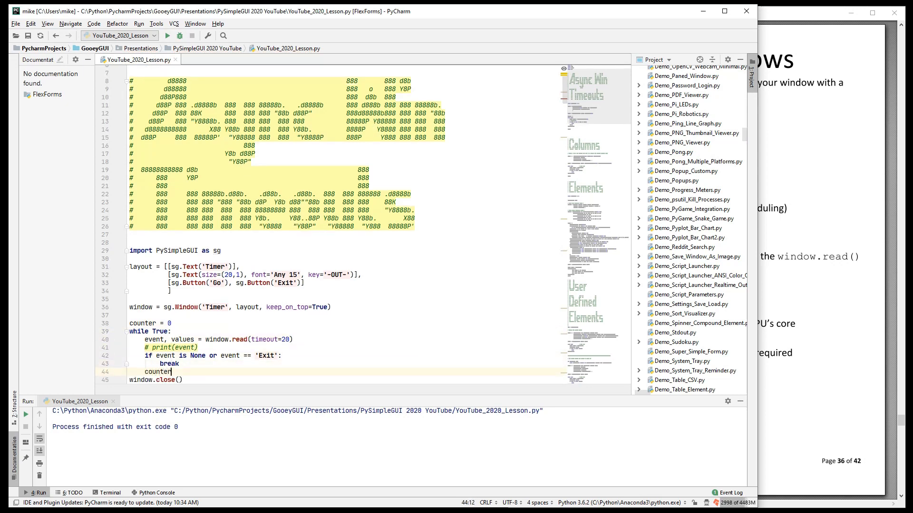
text(+= 1)
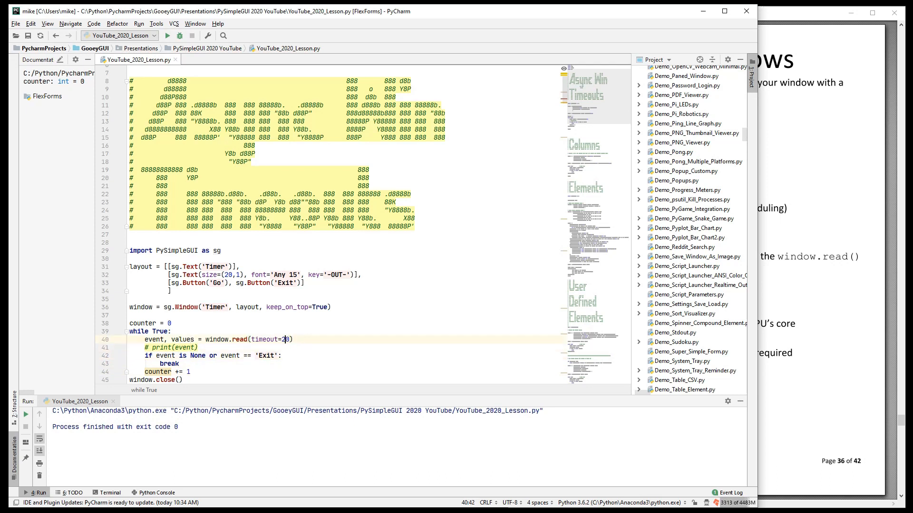
text(00)
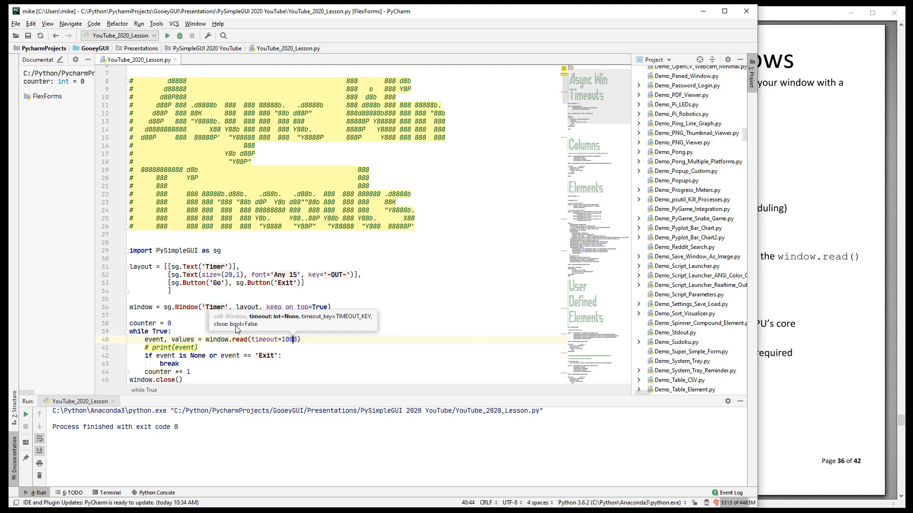
mouse_move(177, 259)
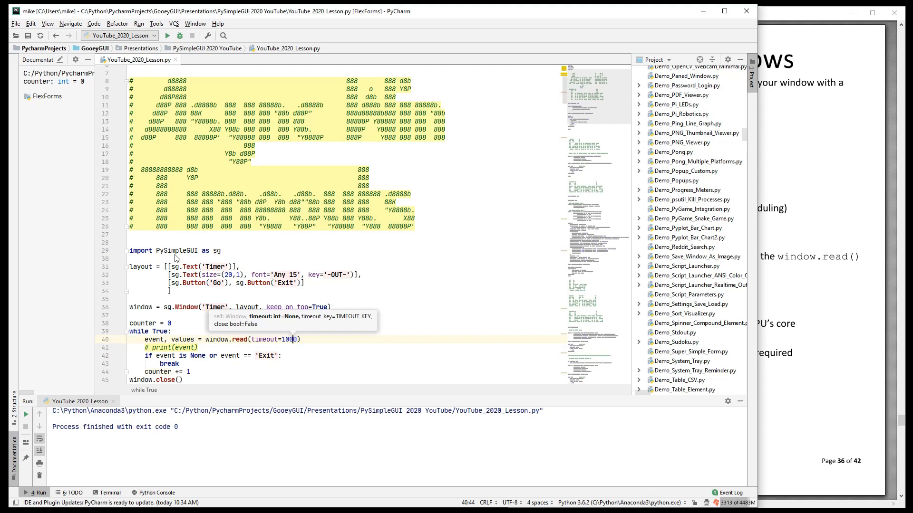
Update the '-OUT-' element with `counter` at the end of the loop.
click(168, 35)
text(window['-)
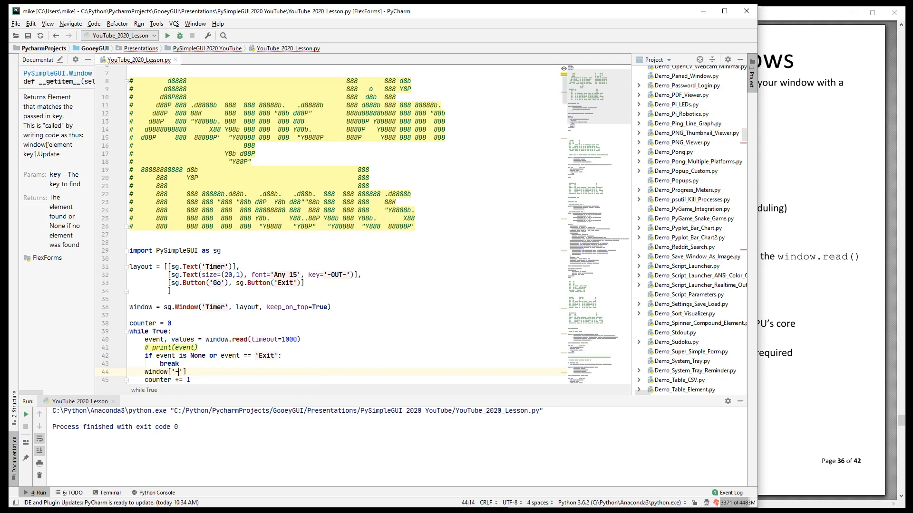
text(-OUT-)
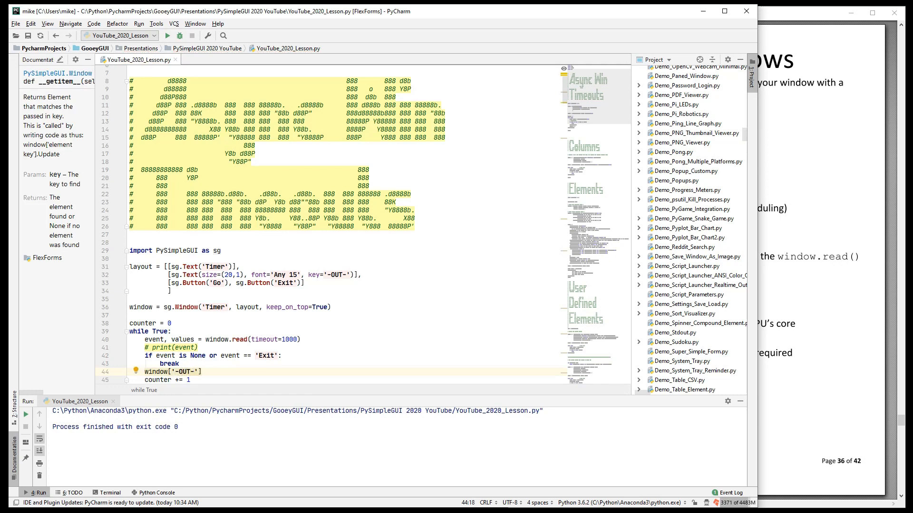
scroll(down, 3)
text(.update(counter))
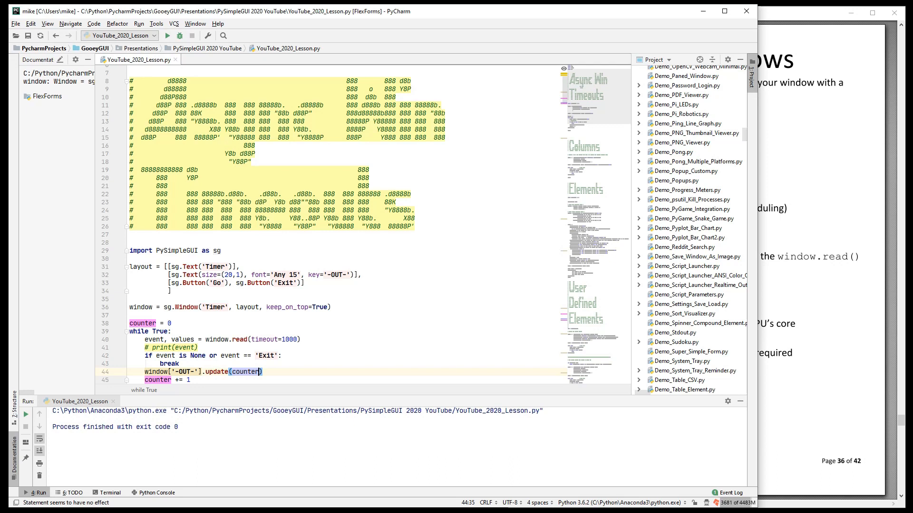
Run the timer script, watch the Timer window count up, and send it a Go event.
click(179, 35)
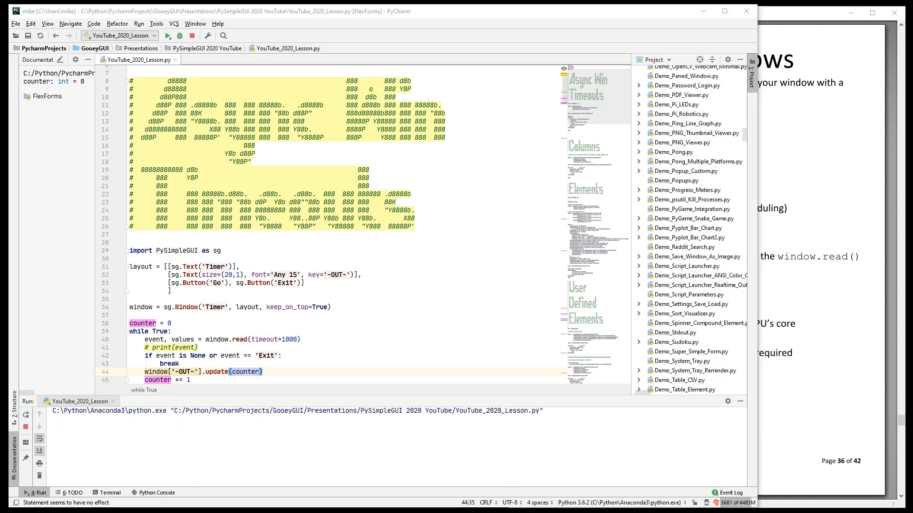
click(168, 36)
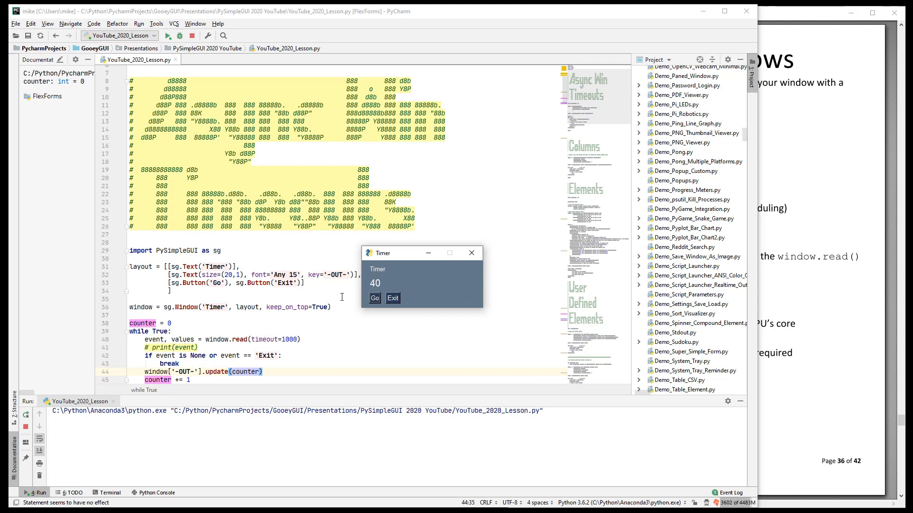
click(374, 298)
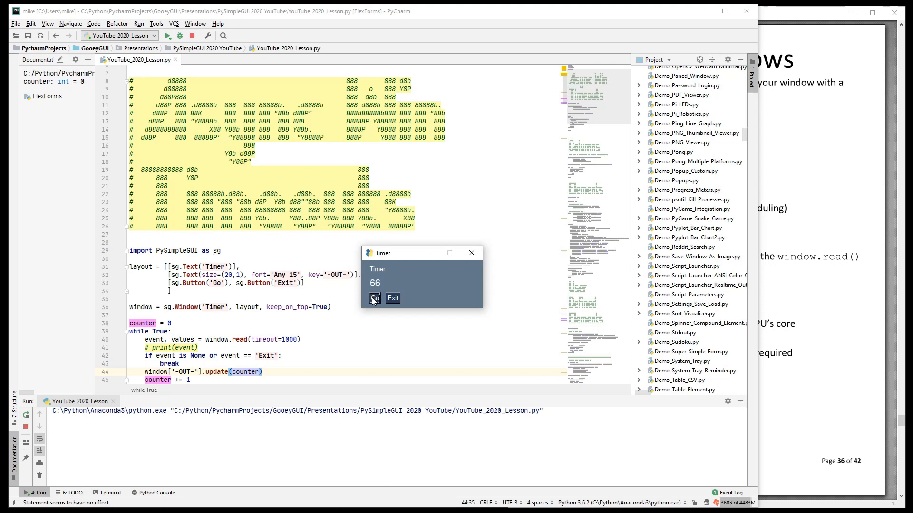
click(373, 298)
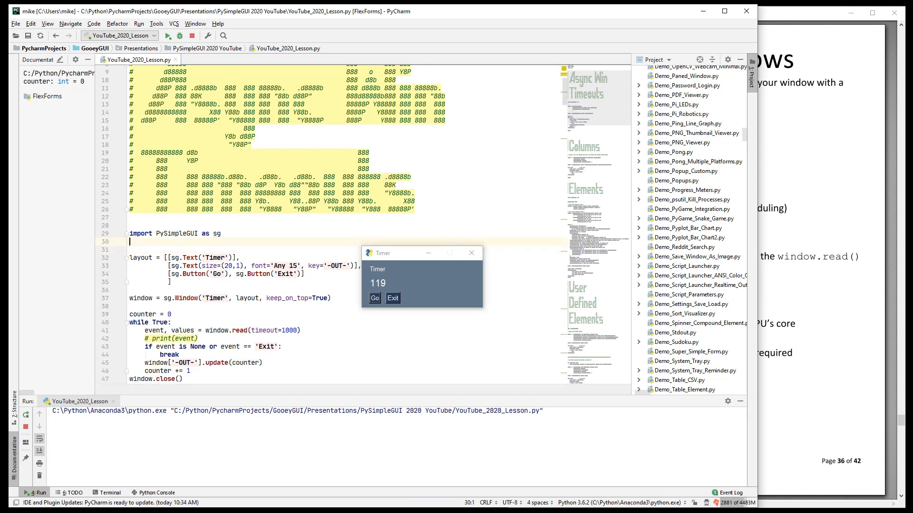
Add 'import time', replace counter = 0 with start = time.time(), and begin delta = time.time().
text(in)
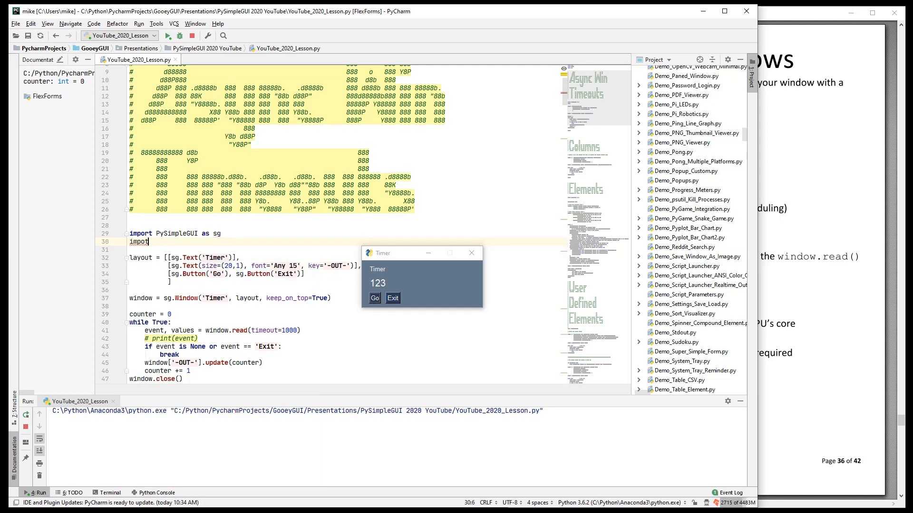
text(time)
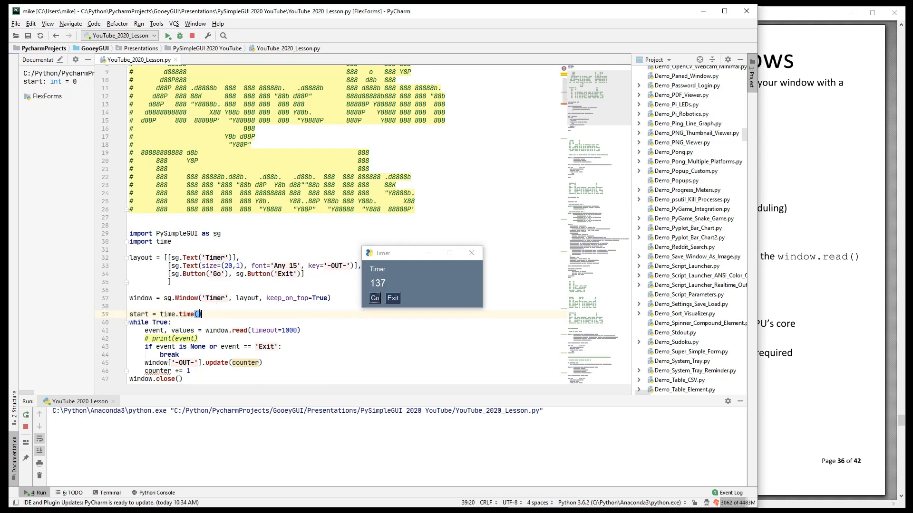
mouse_move(187, 313)
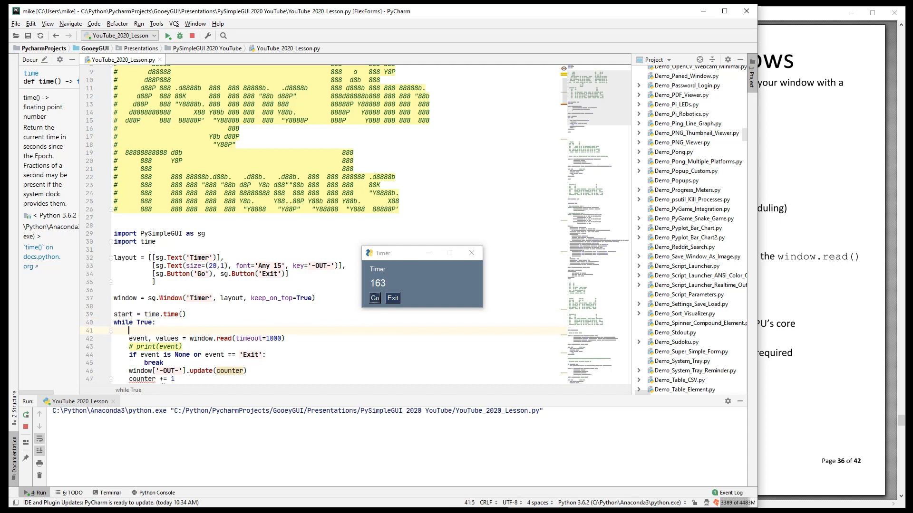
text(delta =)
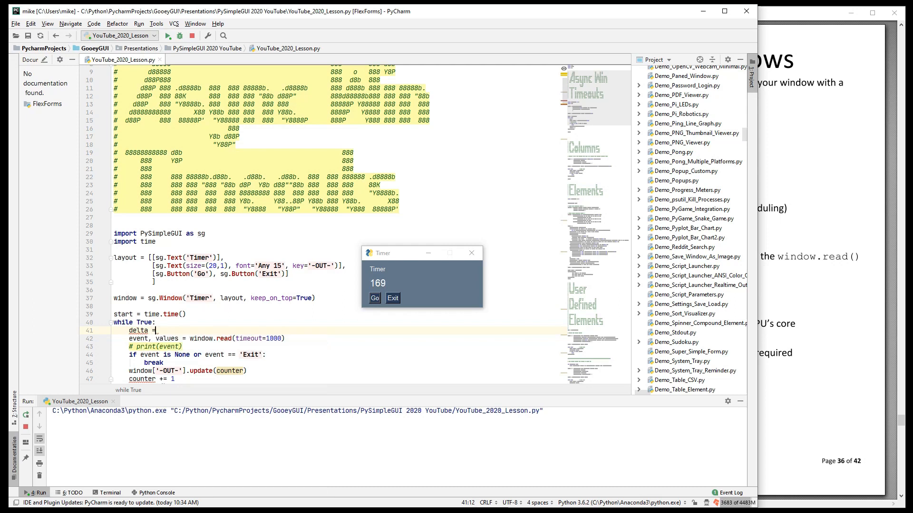
text(time.time*())
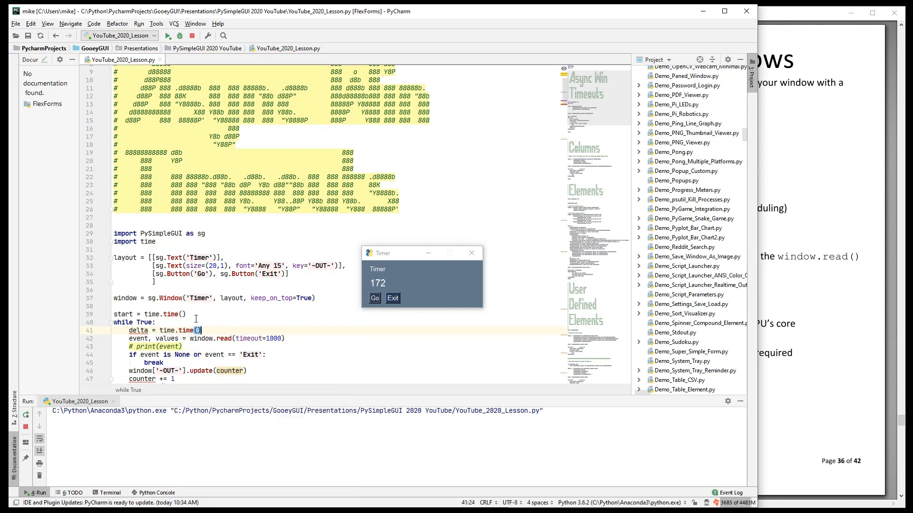
Make delta round((time.time()-start)*1000) and type the f-string with //1000//60 and //1000%60 parts.
text(-start)*1000))
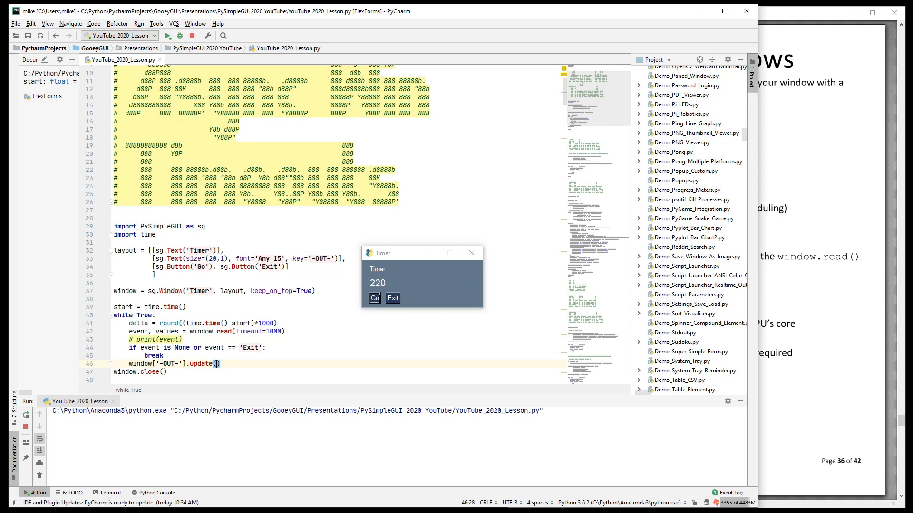
text(f'{delta}  :   .)
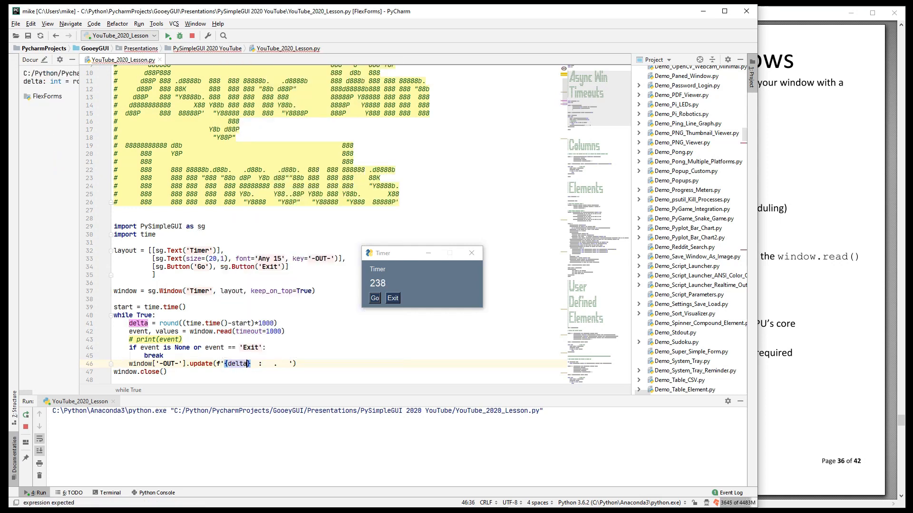
text(//1000//60:02)
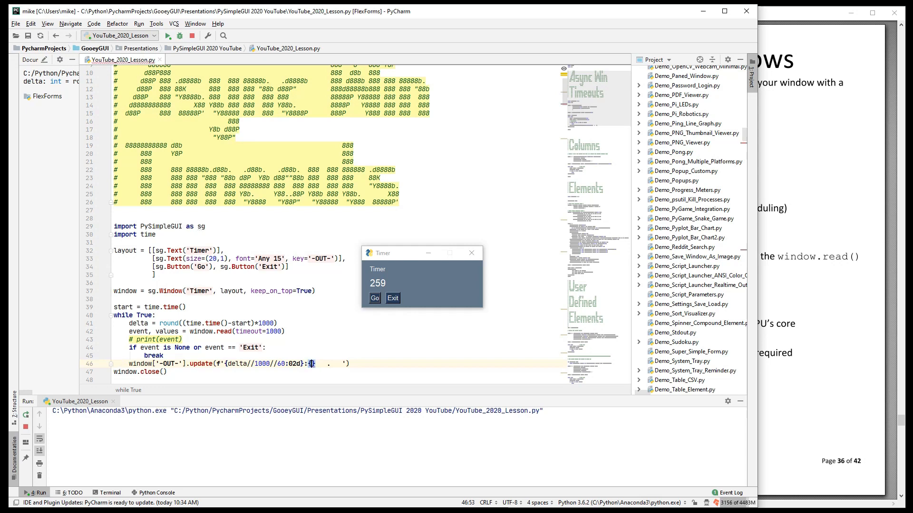
text(delta//1000%60:02)
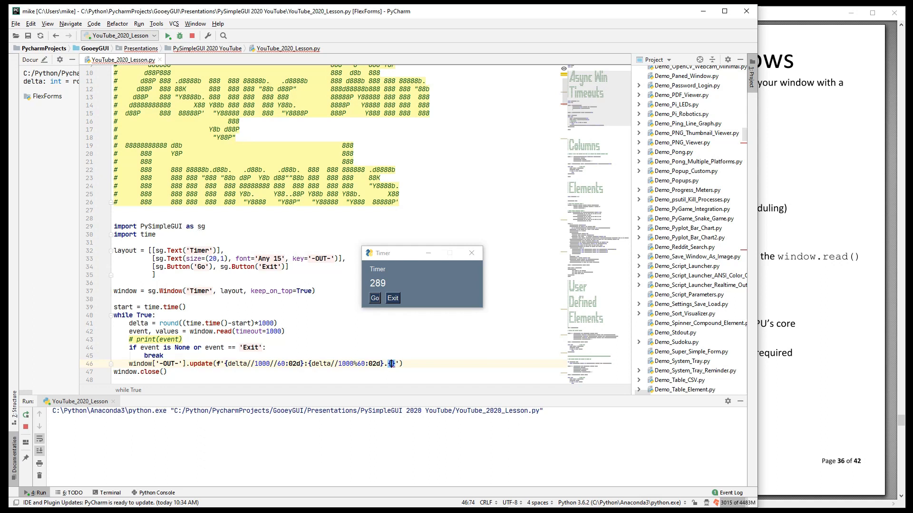
text(delta)
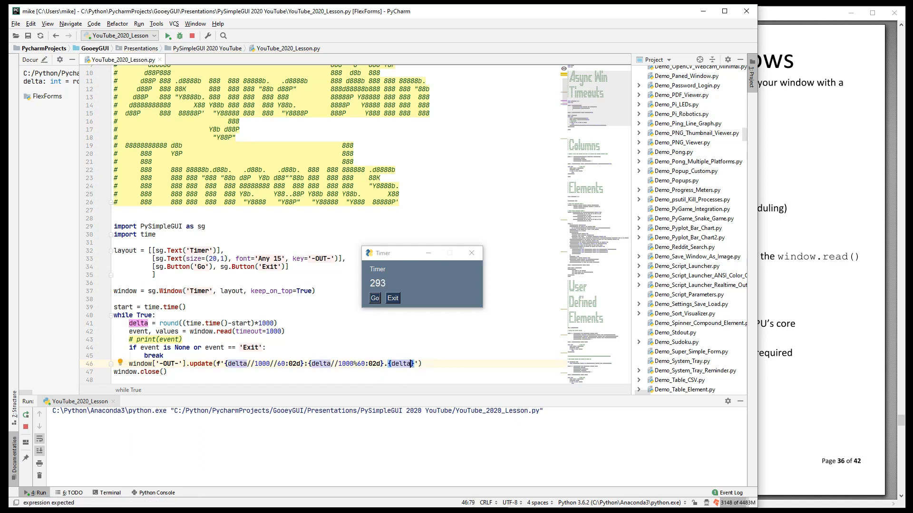
text(%1000:03d)
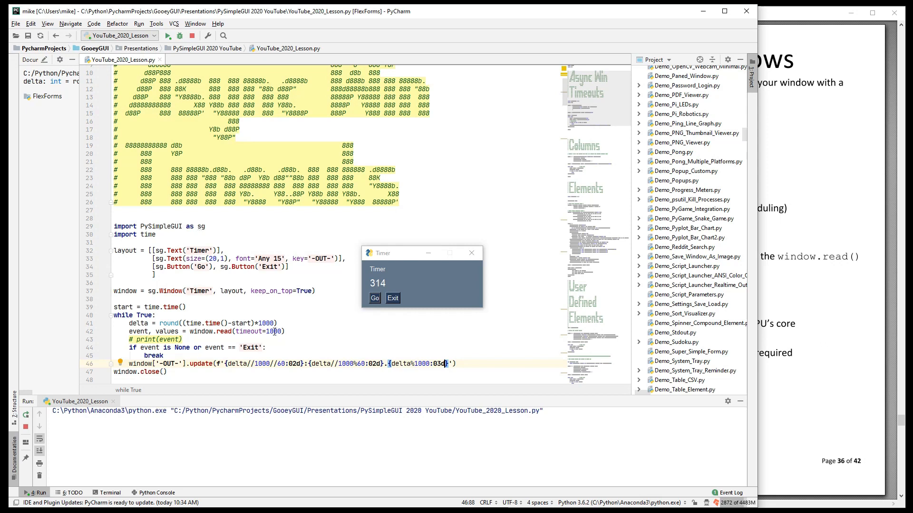
Add the {delta%1000:03d} milliseconds part and change window.read timeout from 1000 to 100.
double_click(272, 332)
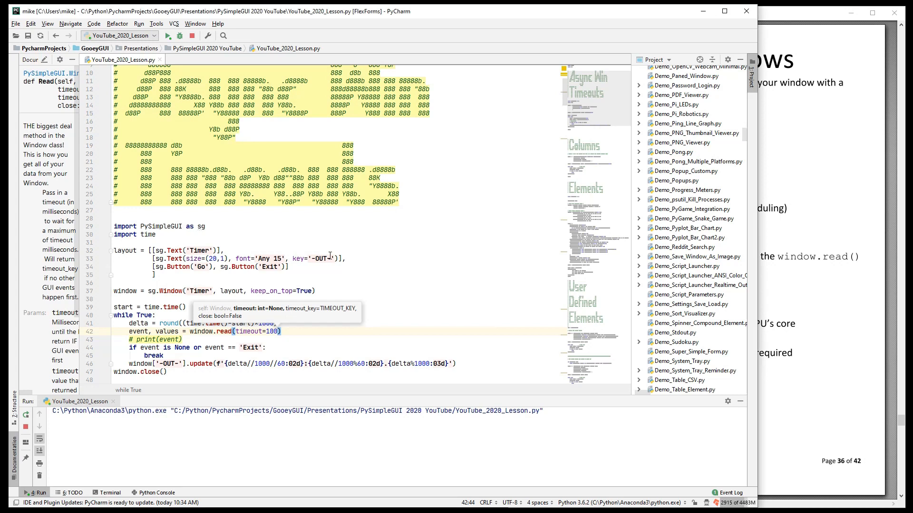
Rerun the timer after the indexing warning, confirm it shows 00:07.856, then click Exit.
click(320, 266)
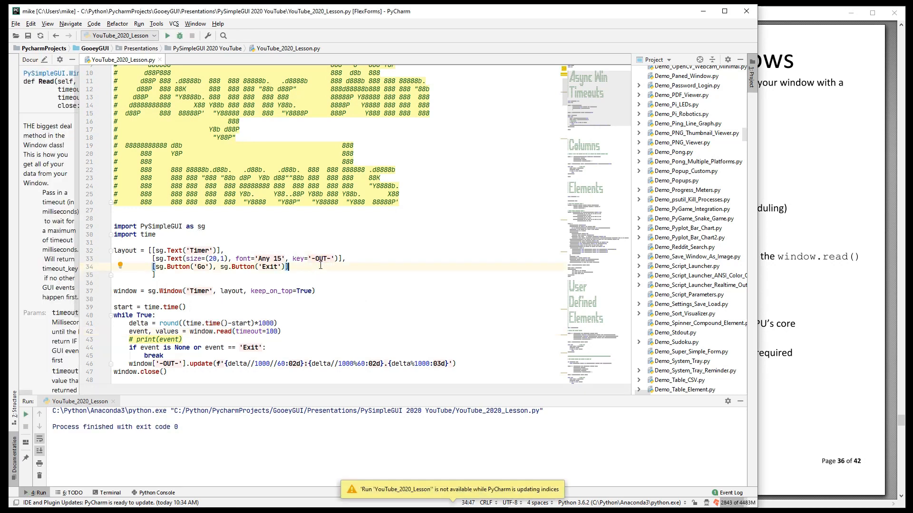
click(186, 306)
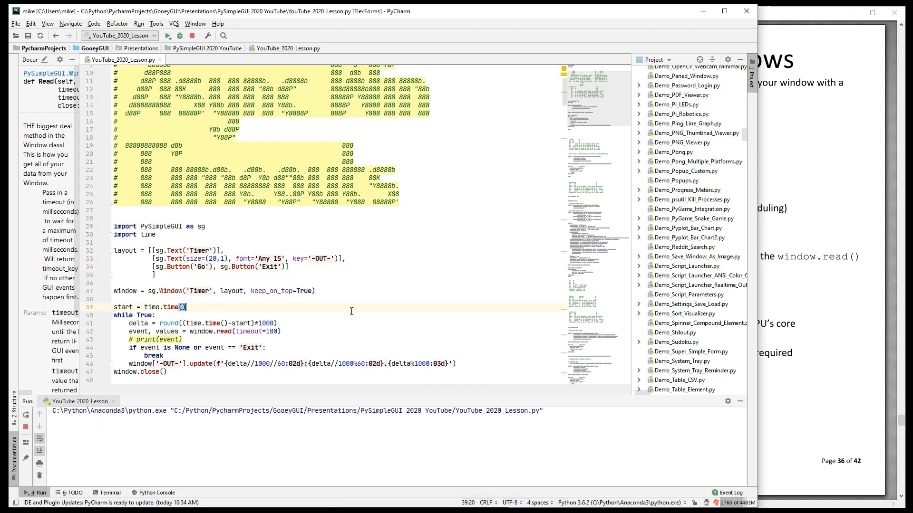
click(168, 36)
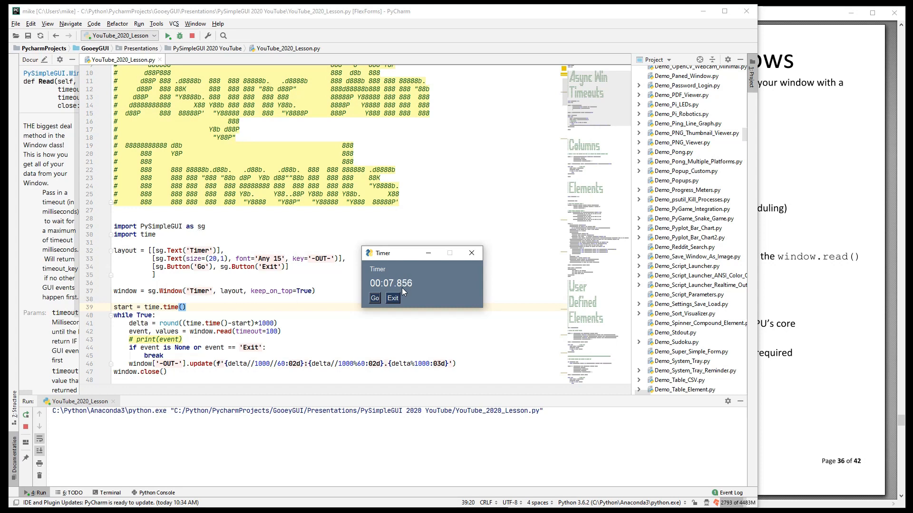
click(393, 298)
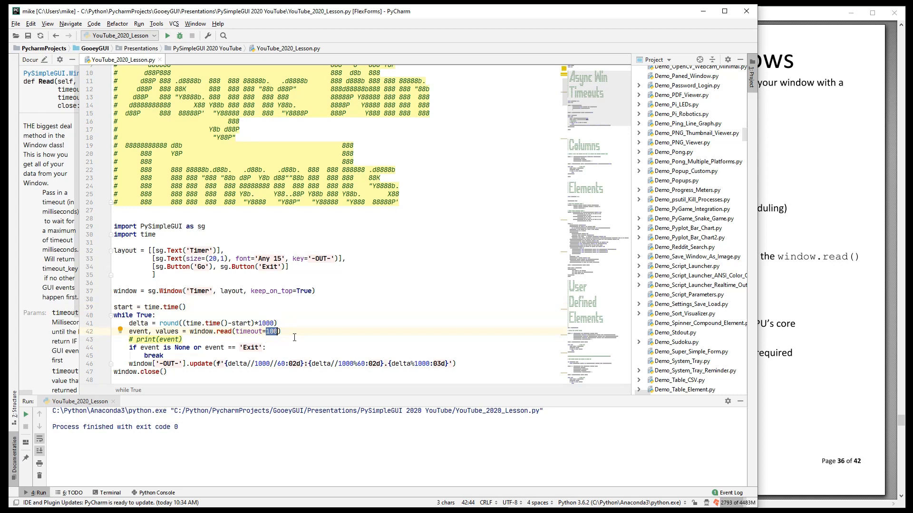
Change the read timeout to 33, rerun the timer, and drag its window aside.
text(33)
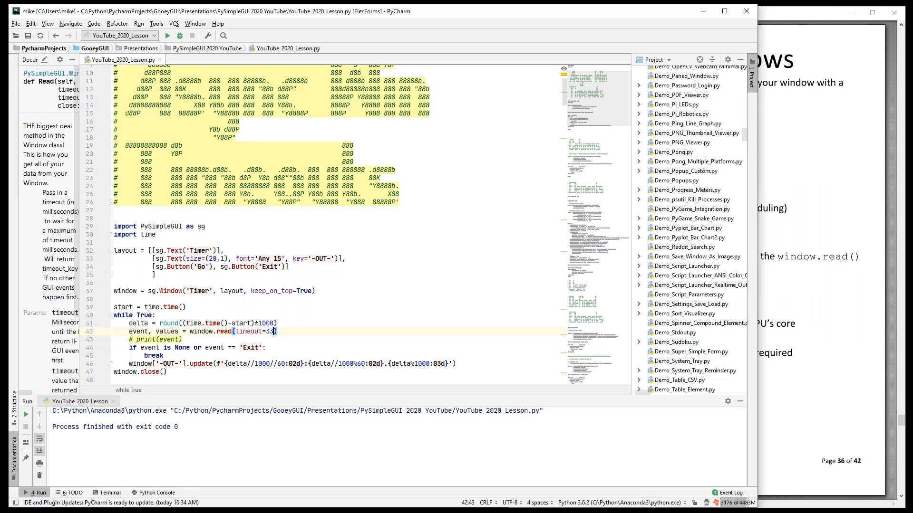
click(168, 36)
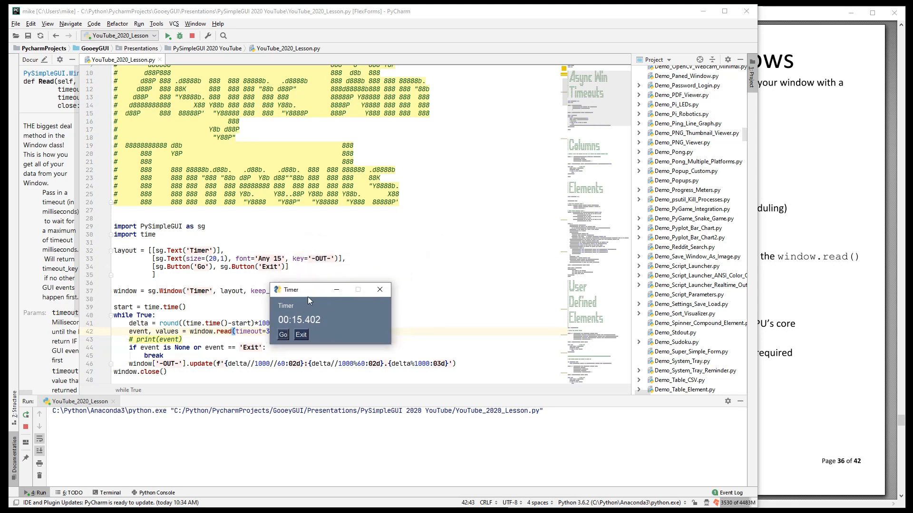
drag(299, 289, 330, 228)
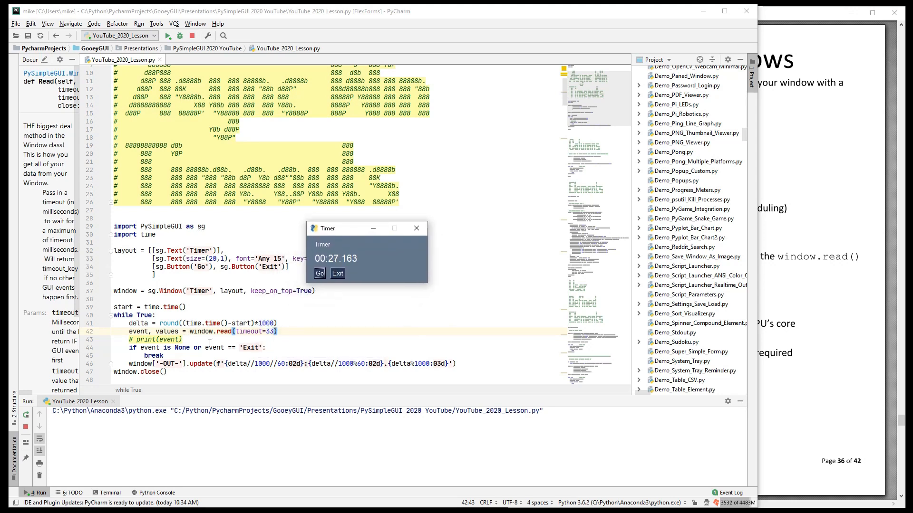